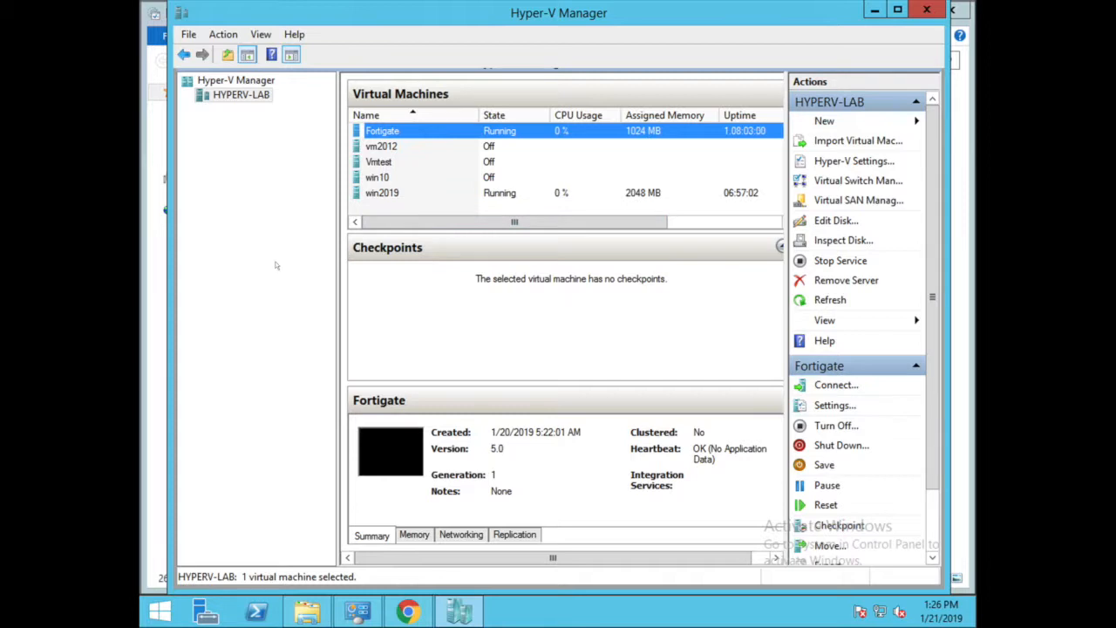
mouse_move(275, 261)
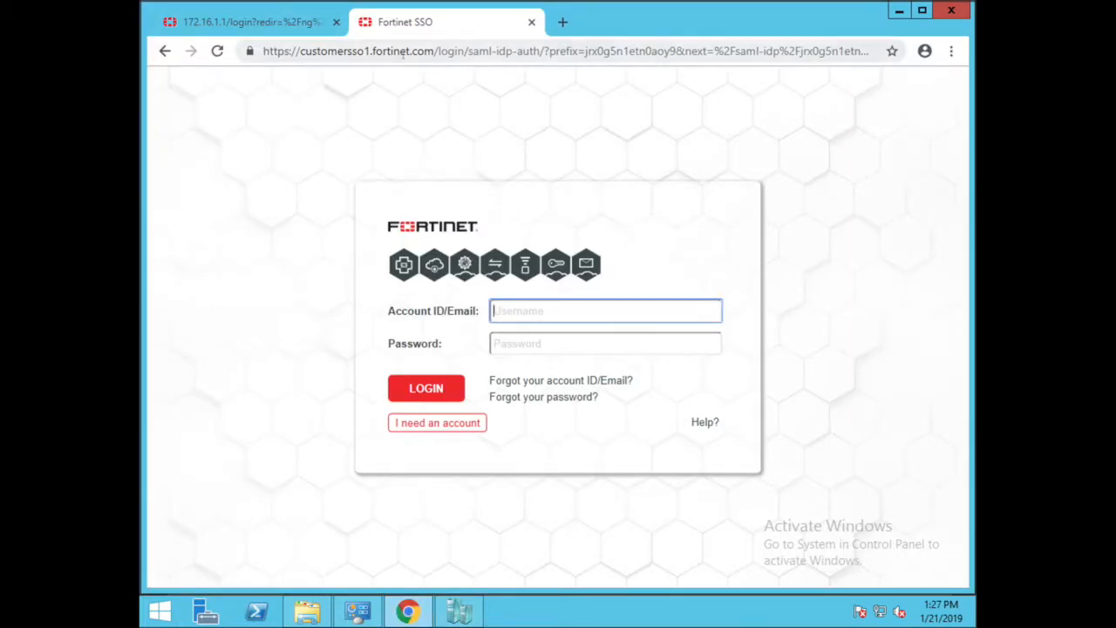
Go to support.fortinet.com, pass the partner notice and reach the Fortinet SSO login page
left_click(567, 50)
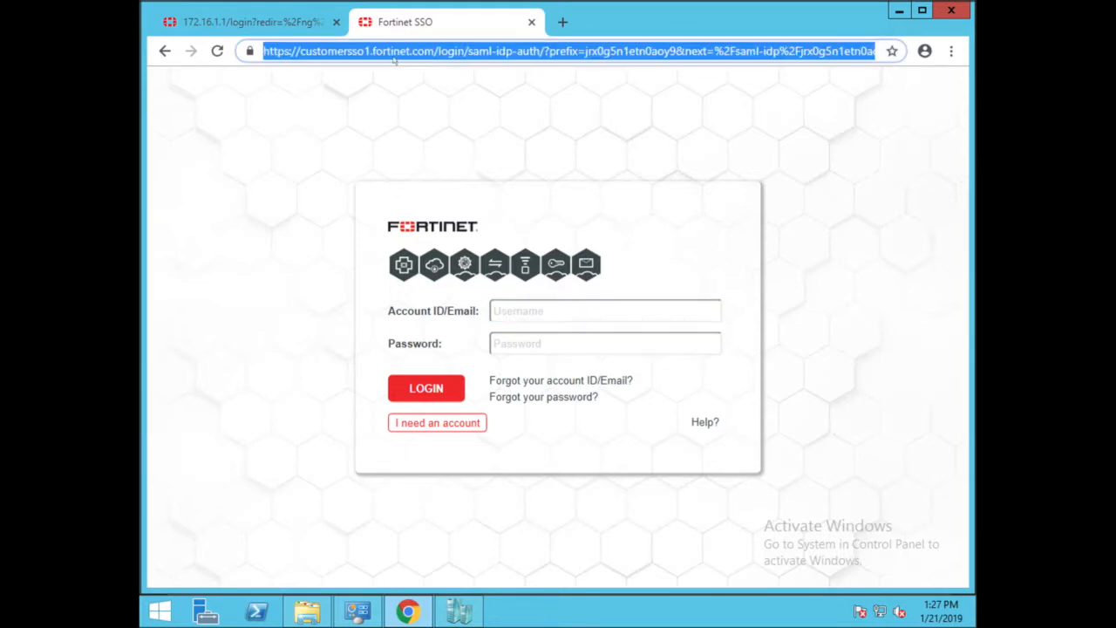
type("support.fortinet.com")
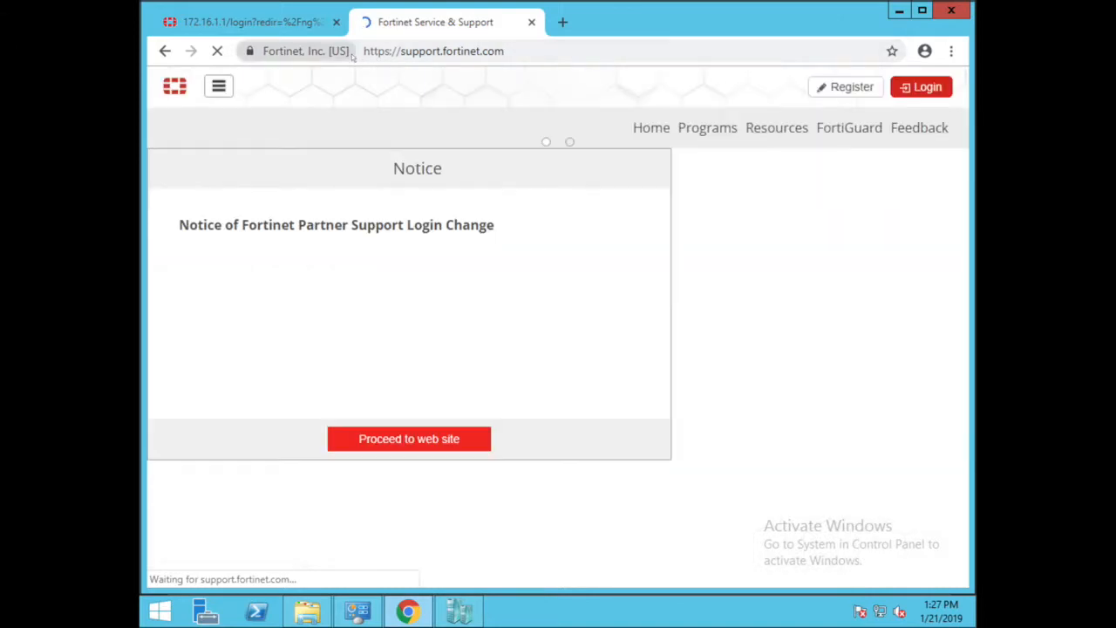
left_click(408, 440)
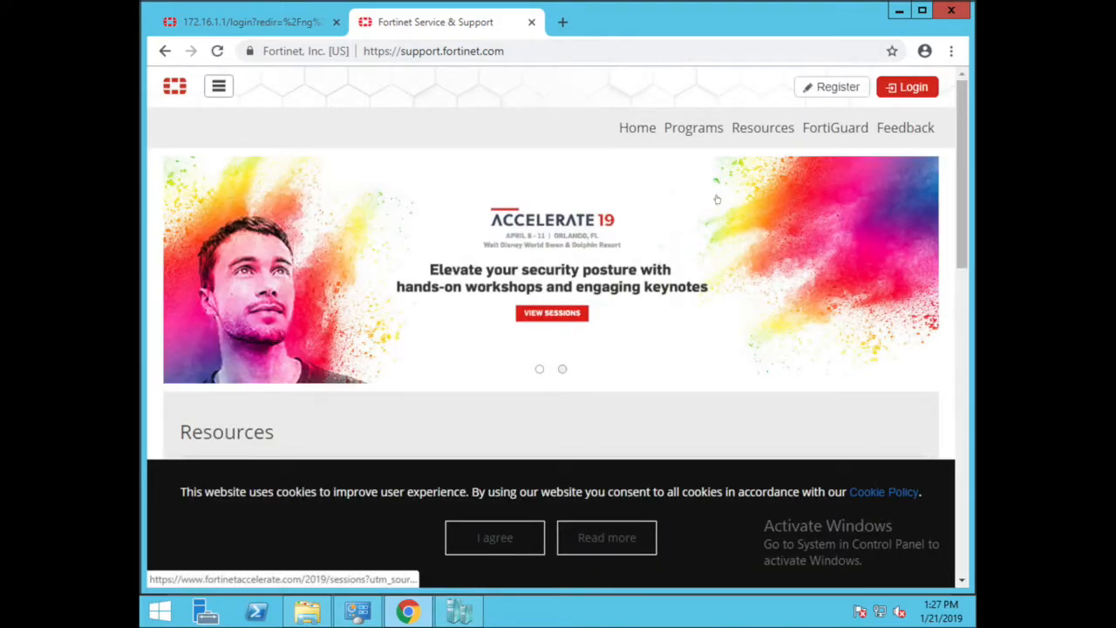
left_click(907, 87)
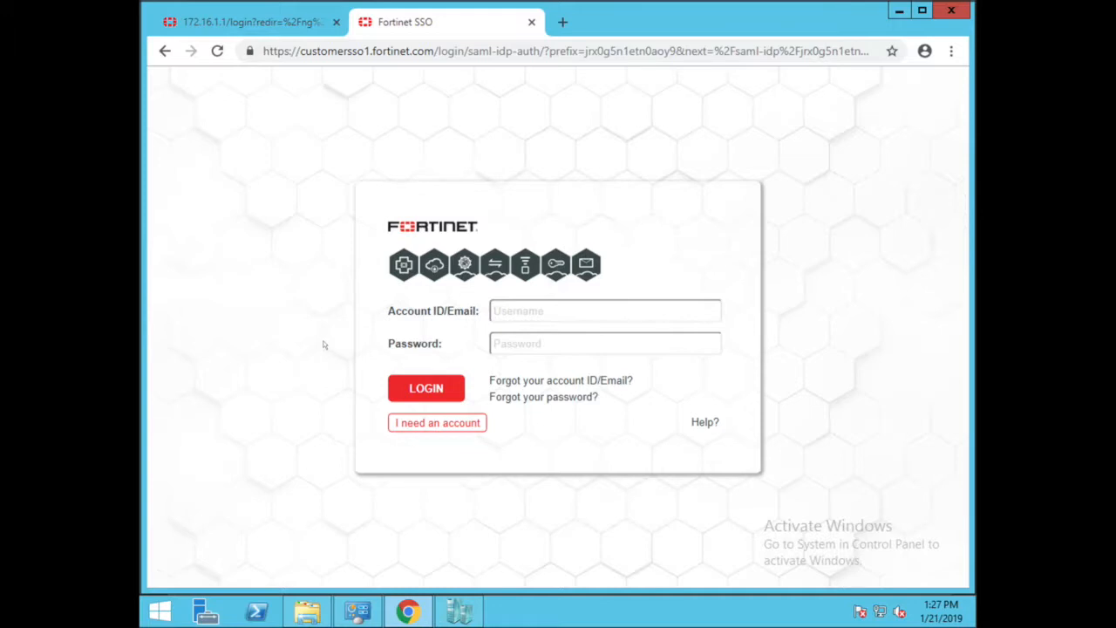
mouse_move(345, 474)
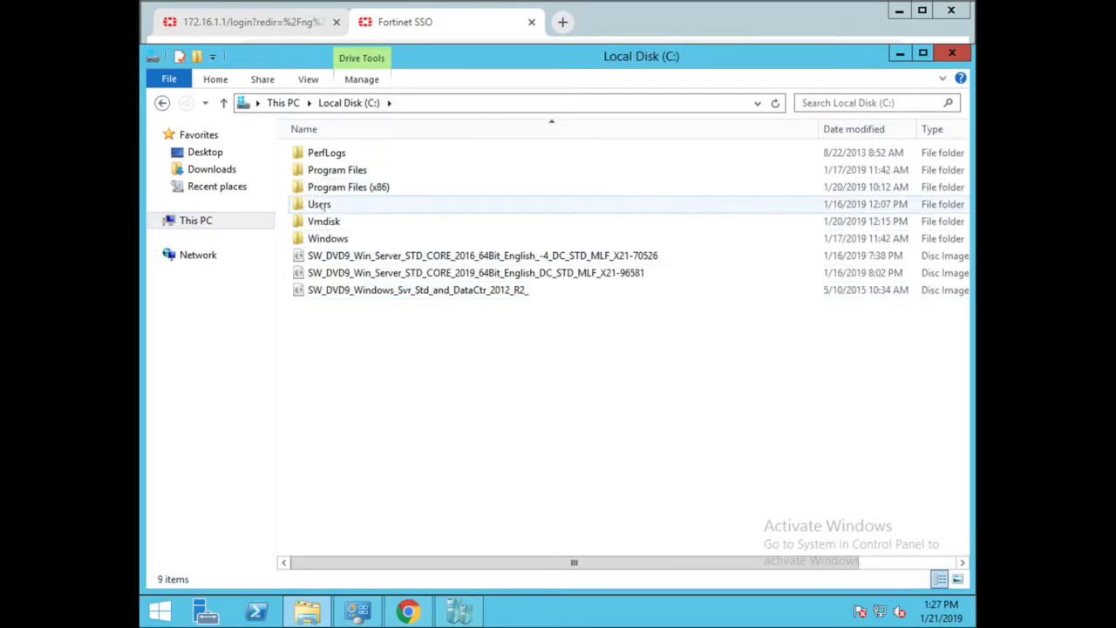
Extract the FGT_VM64_HV zip archive in C:\Vmdisk into the suggested folder
left_click(324, 219)
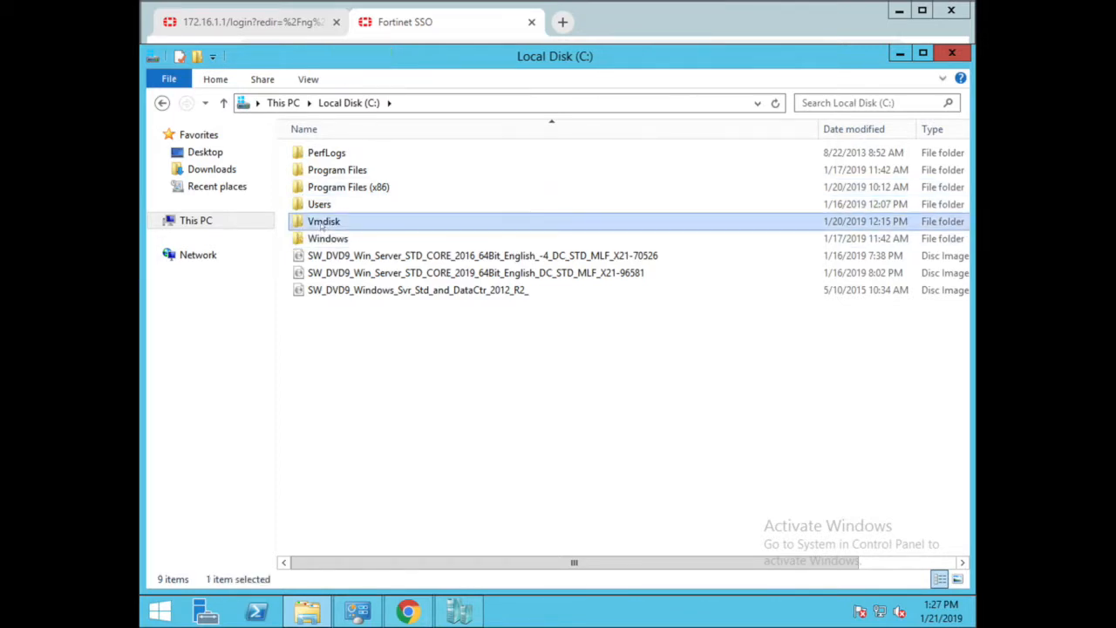
double_click(324, 220)
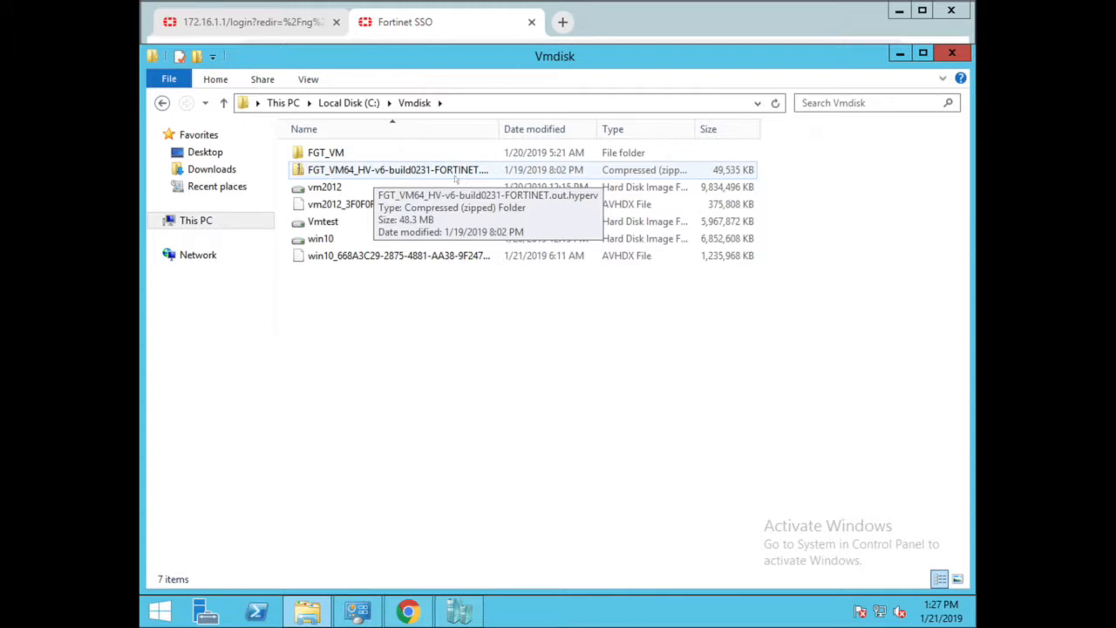
mouse_move(426, 178)
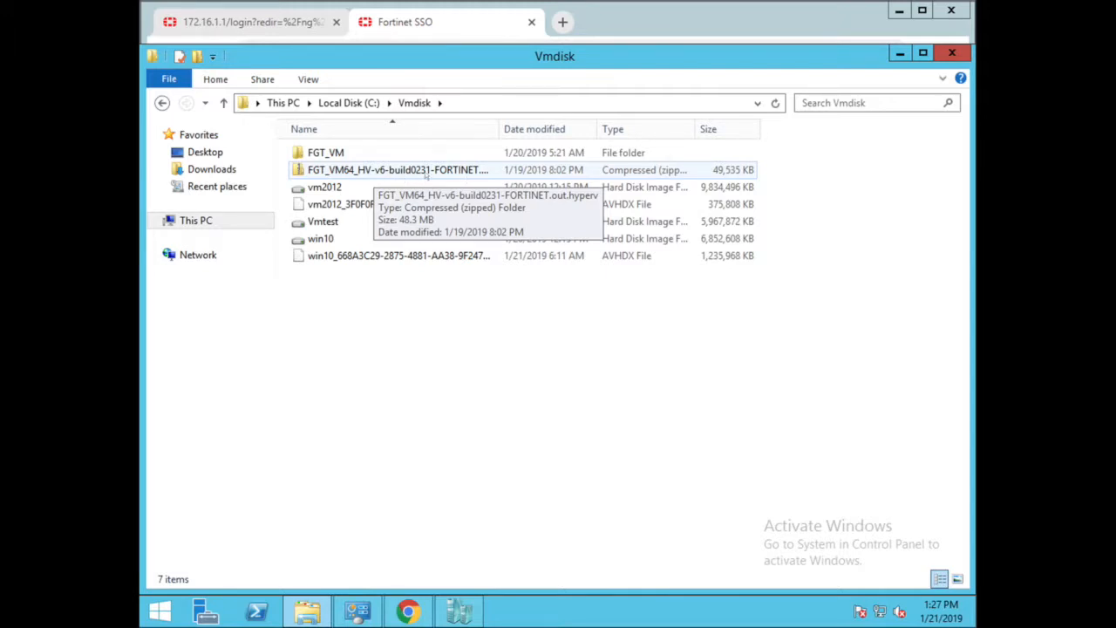
left_click(398, 169)
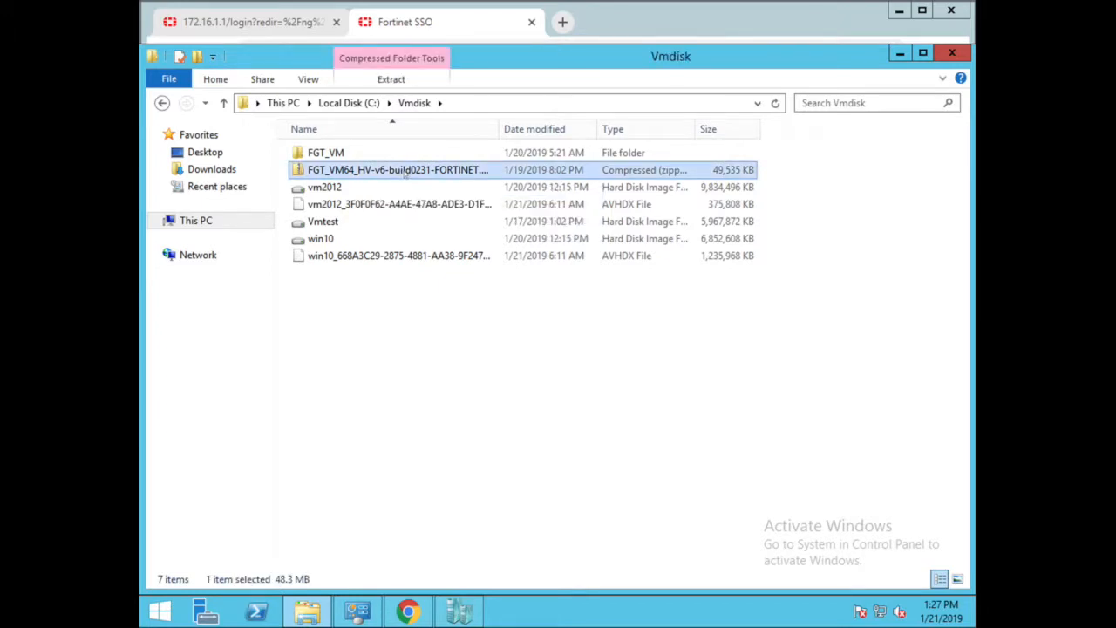
right_click(397, 169)
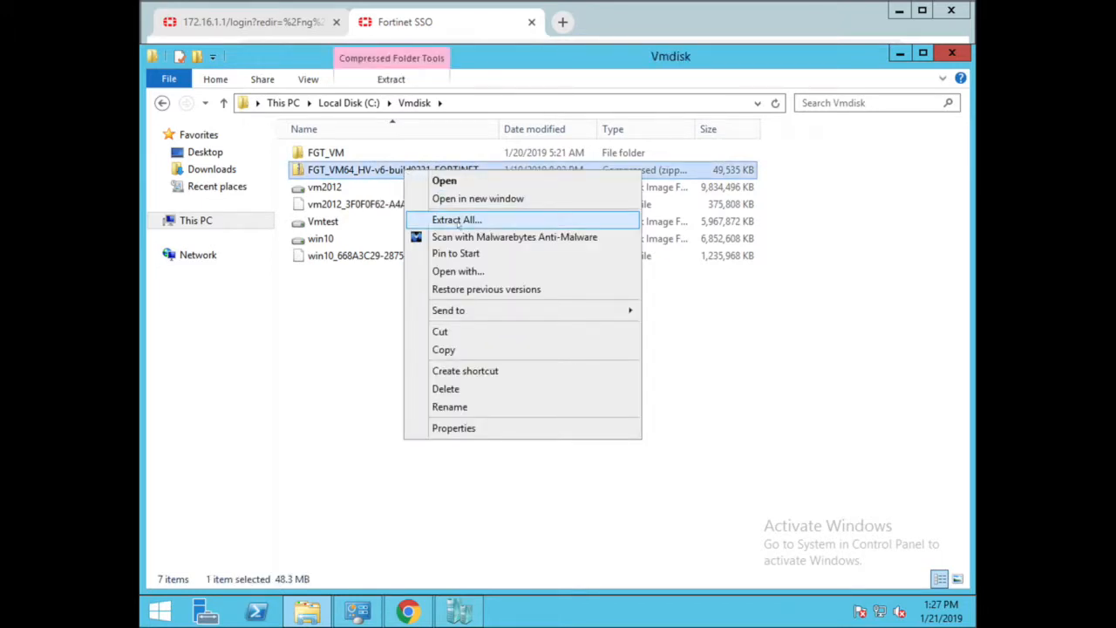
left_click(457, 220)
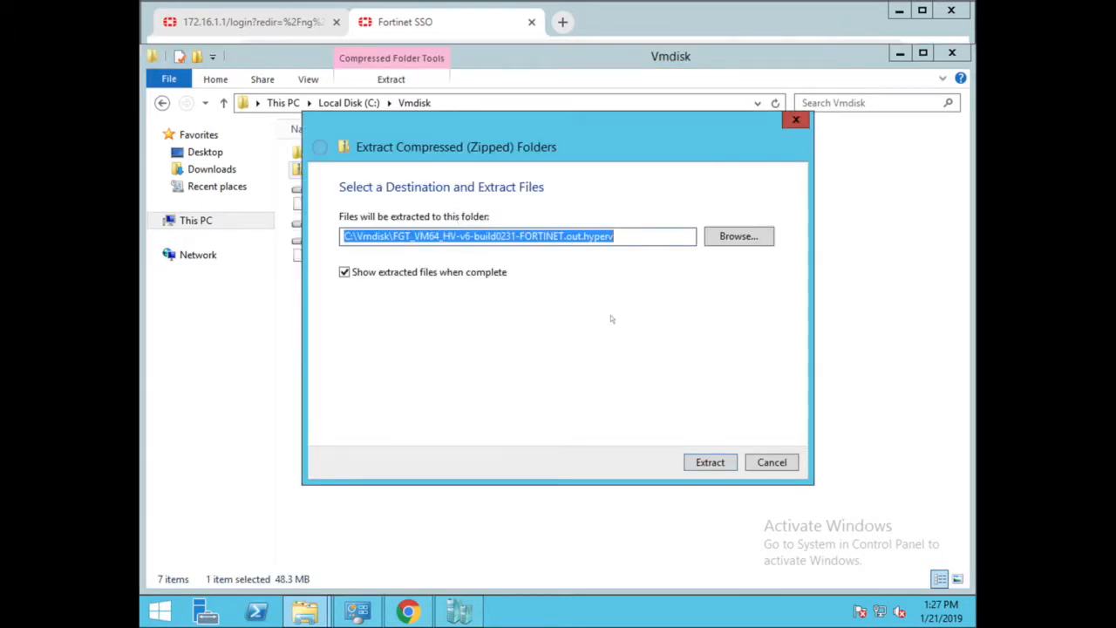
left_click(710, 462)
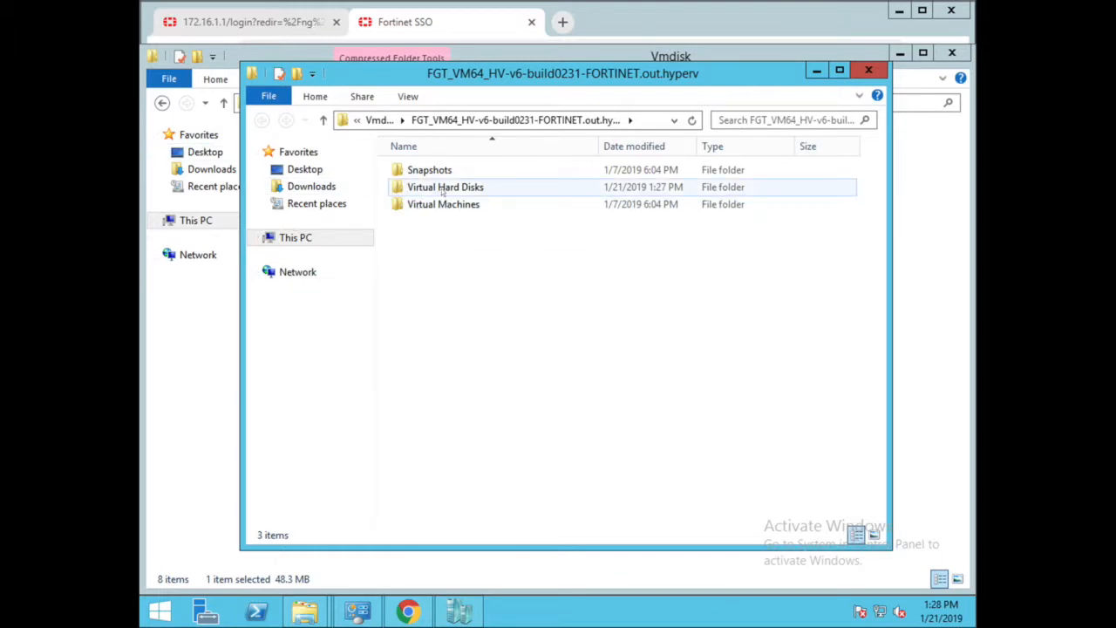
Pick up the DATADRIVE and fortios disk images from the Virtual Hard Disks folder
double_click(445, 186)
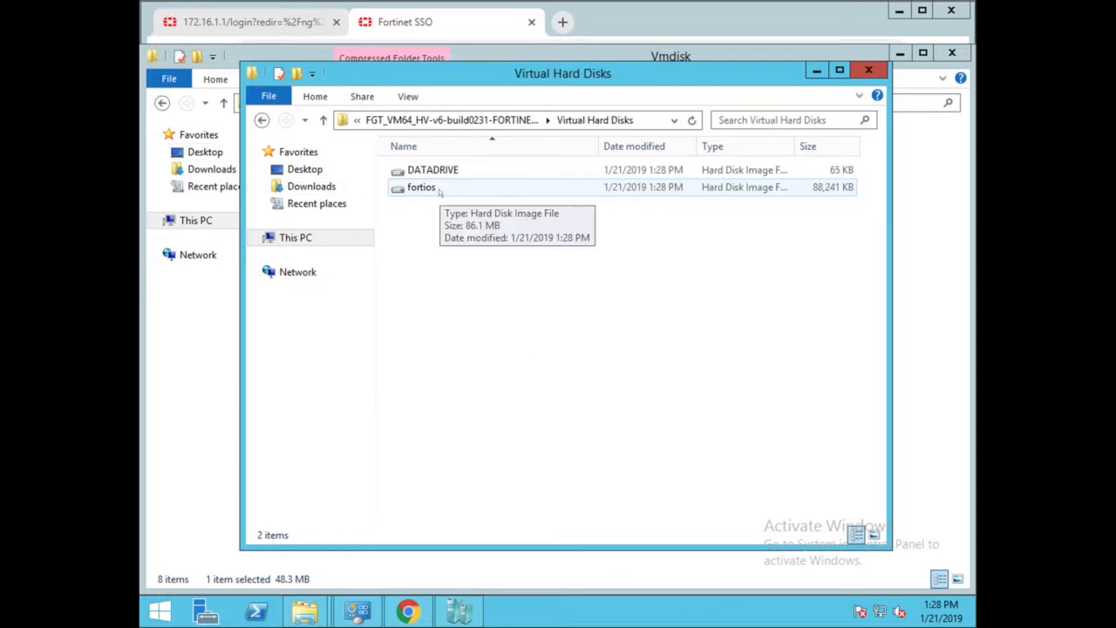
right_click(433, 169)
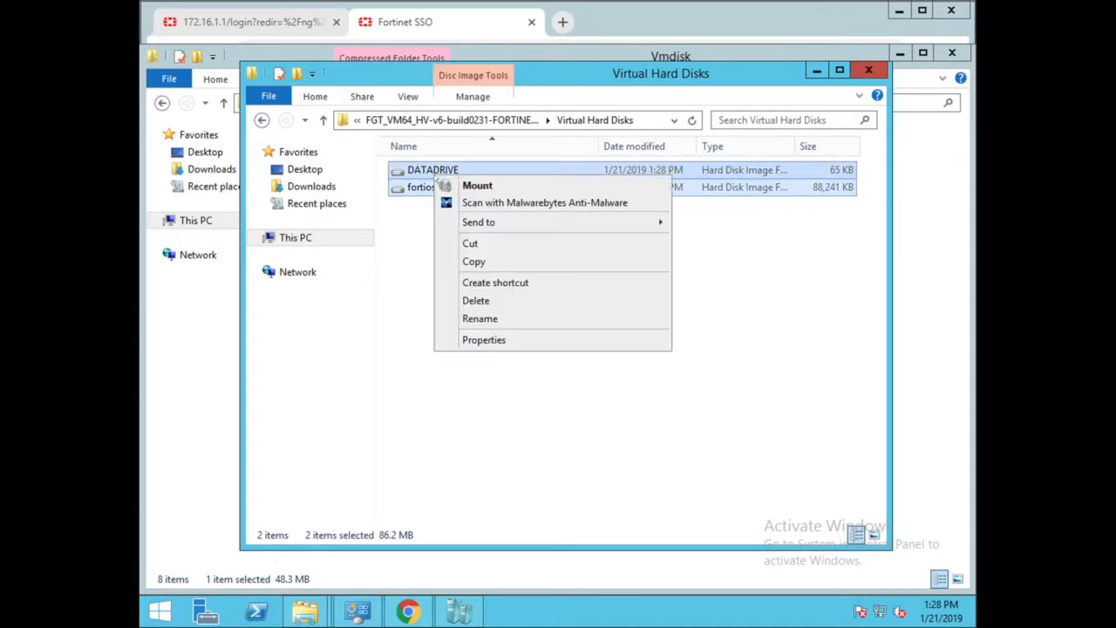
left_click(294, 237)
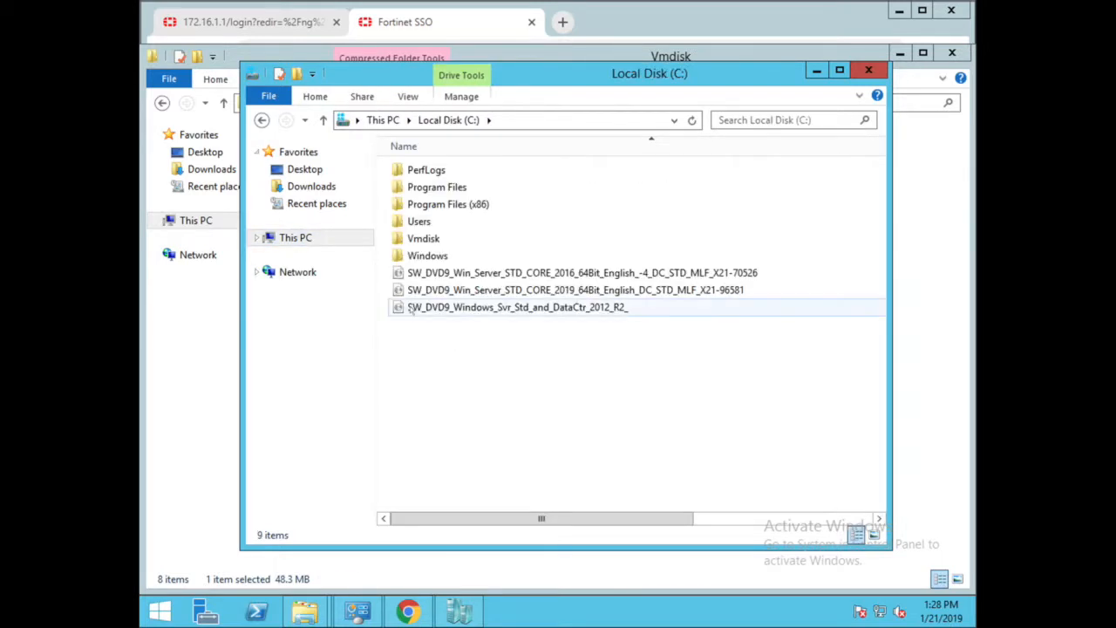
Create a new folder on C: named Vmdisk-fortigate for the disk images
left_click(422, 237)
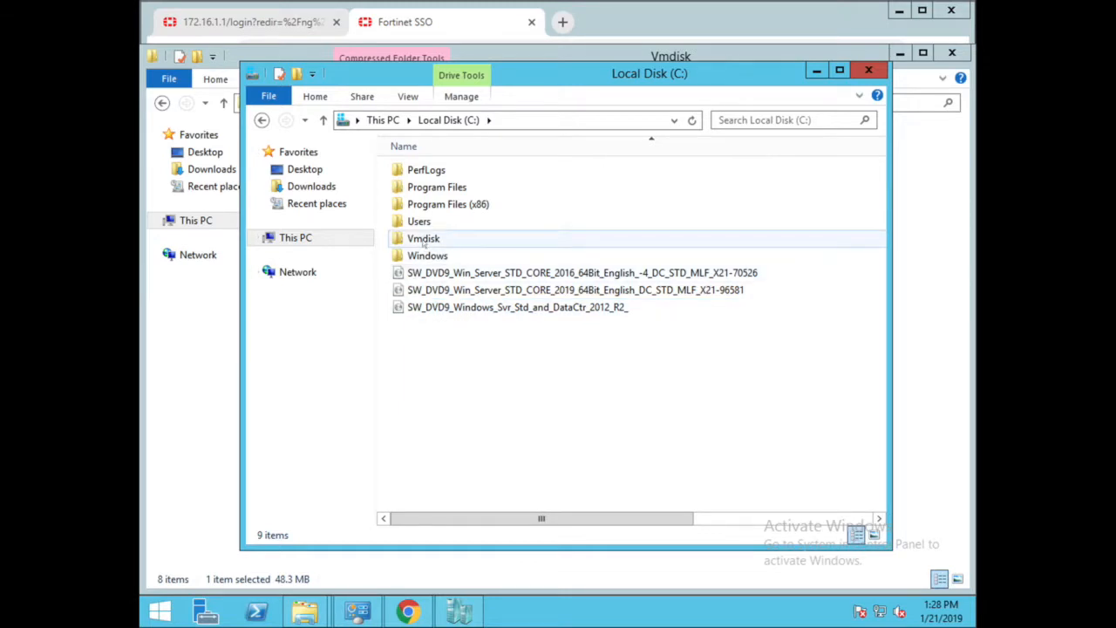
double_click(424, 238)
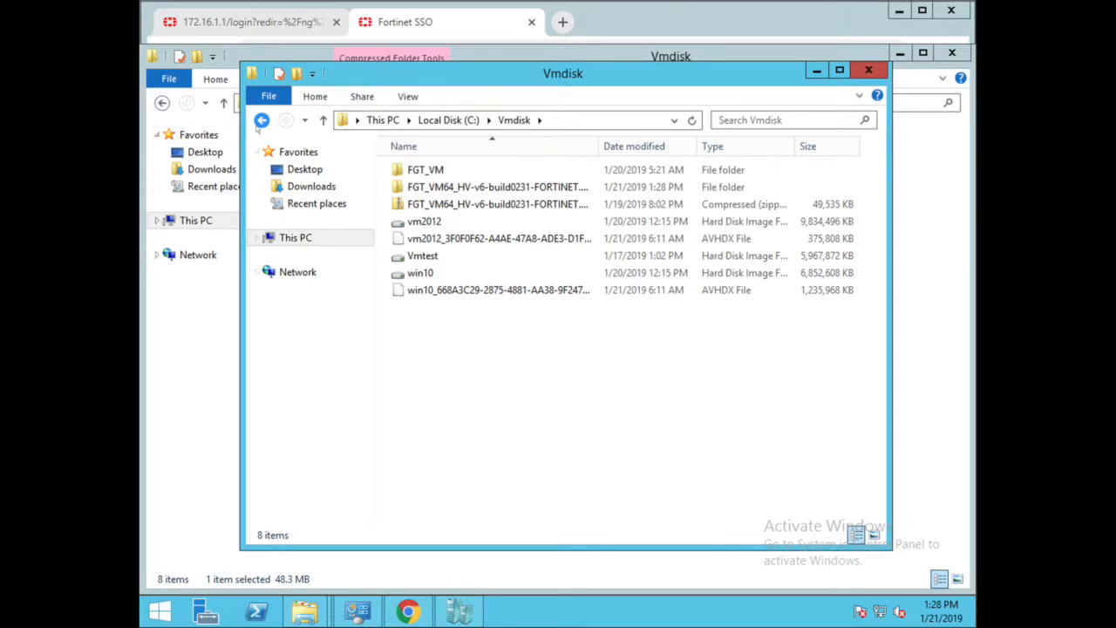
left_click(262, 119)
type("Vmdisk")
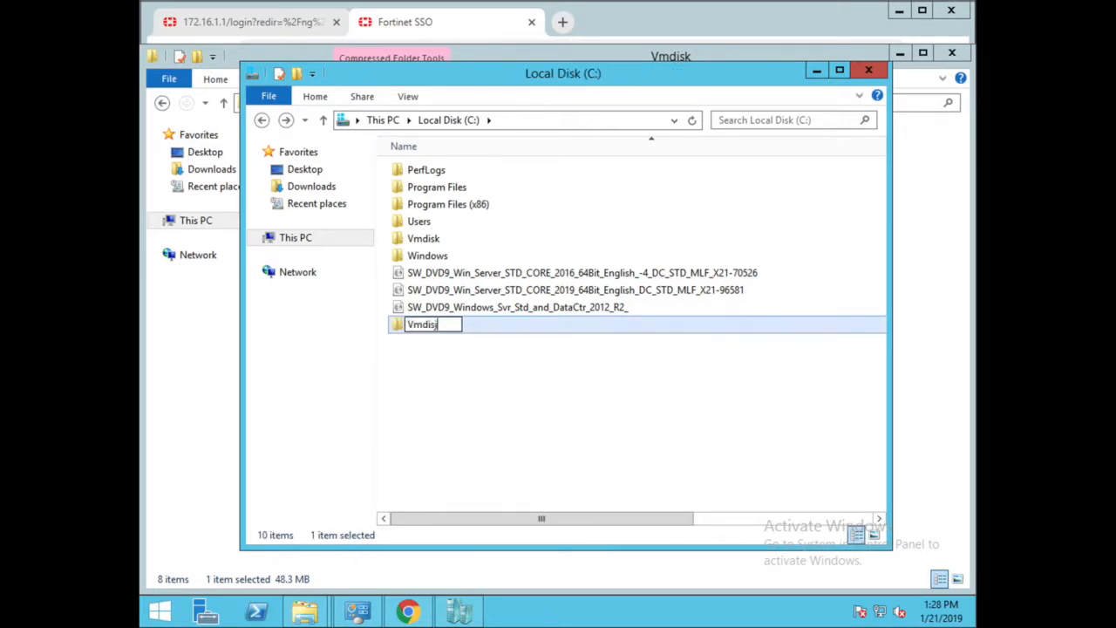
type("-")
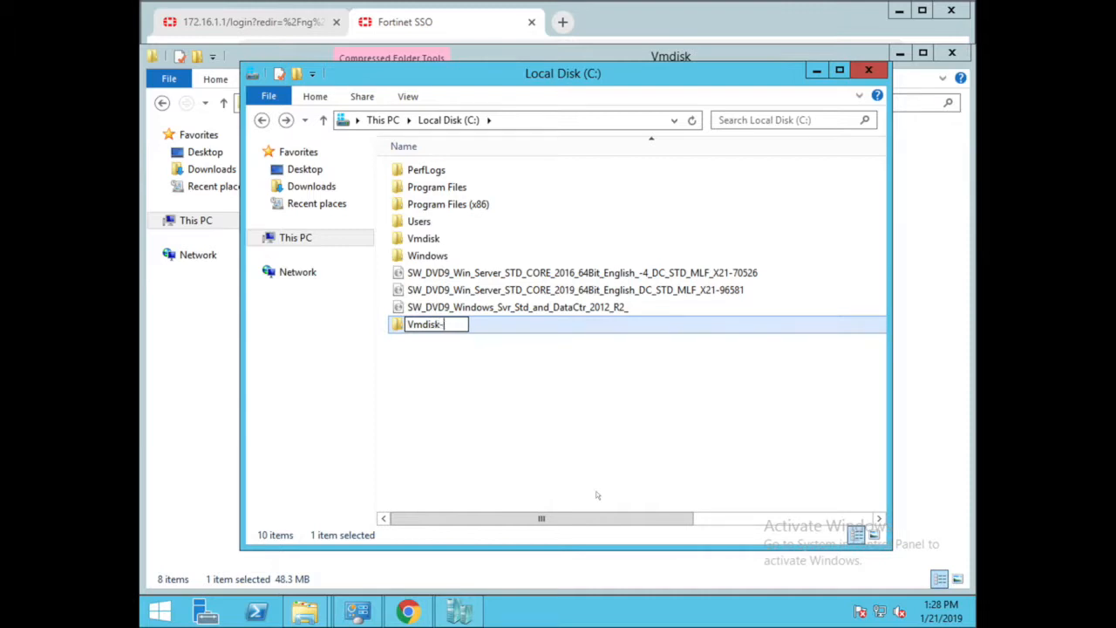
type("fortiga")
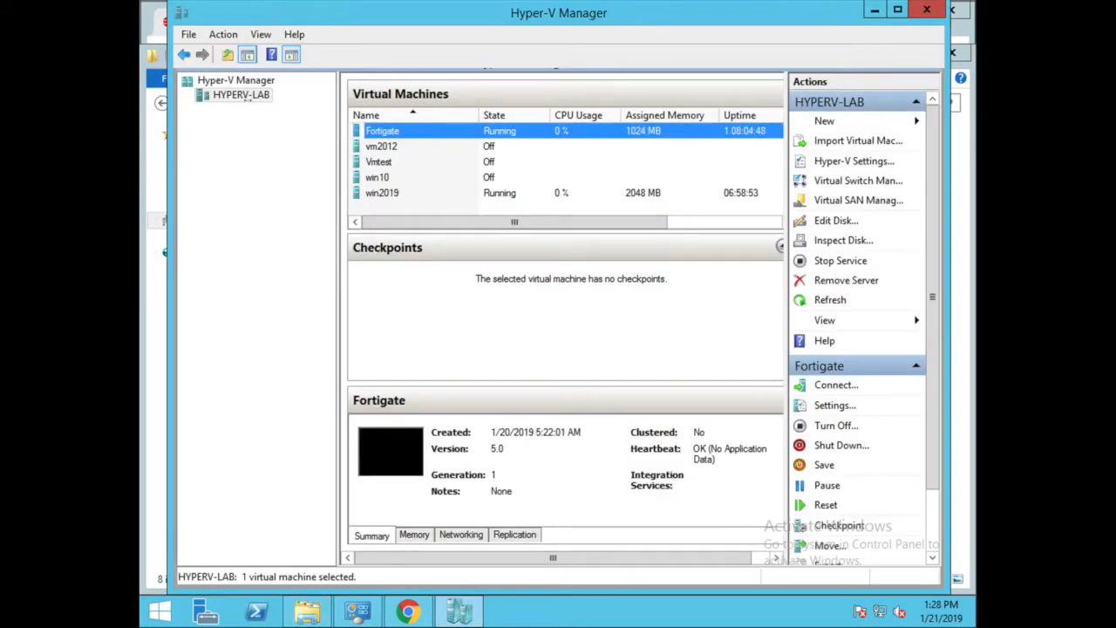
Start the New Virtual Machine Wizard from the Hyper-V host
right_click(241, 94)
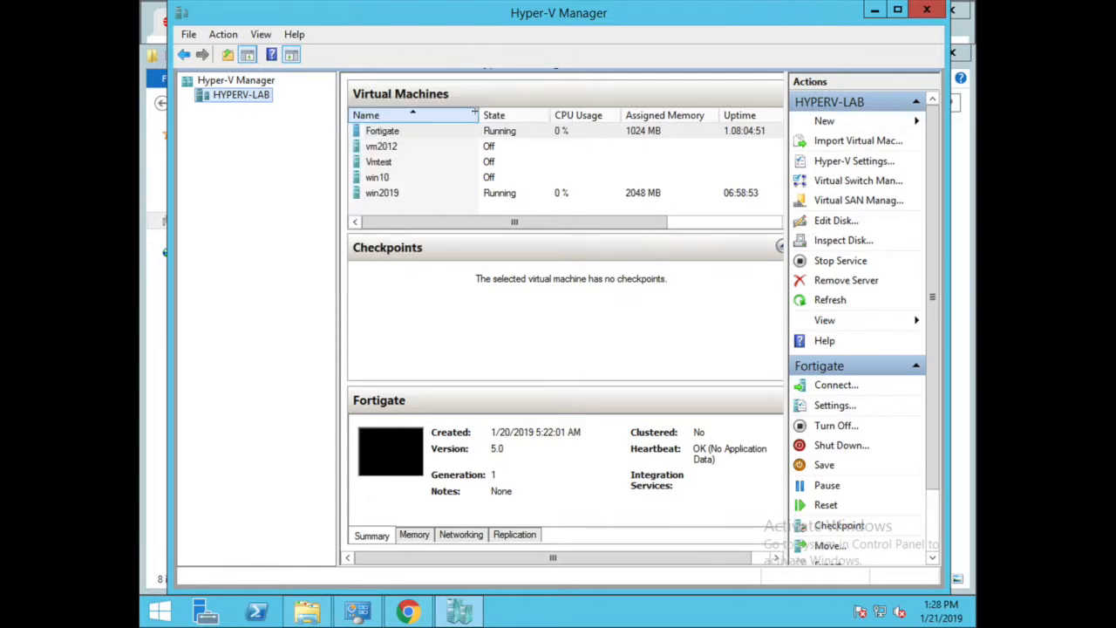
left_click(823, 120)
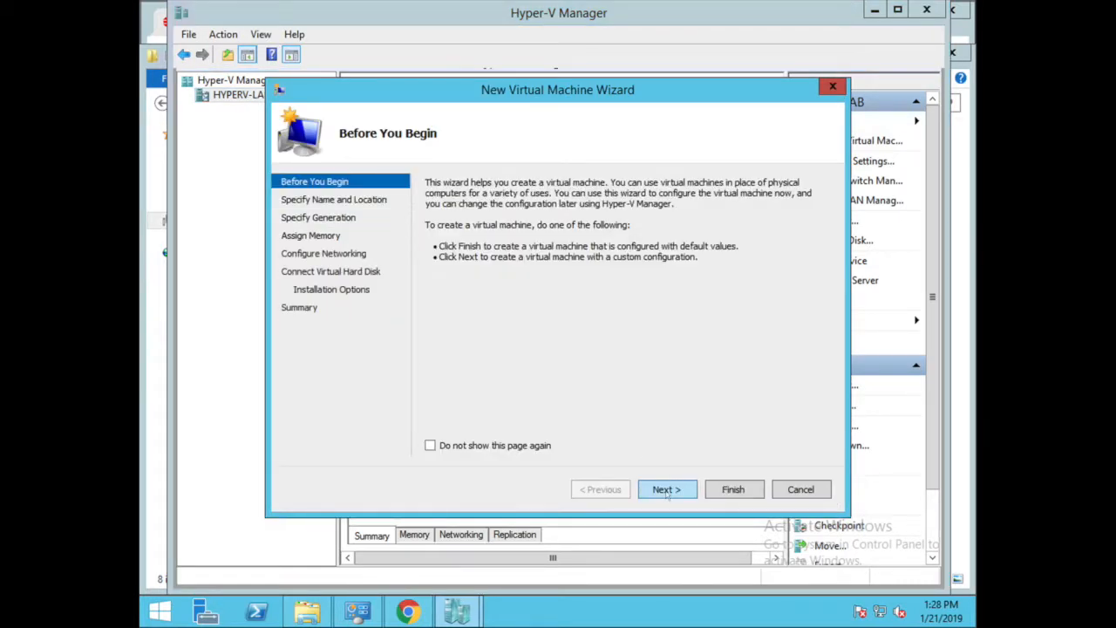
left_click(666, 489)
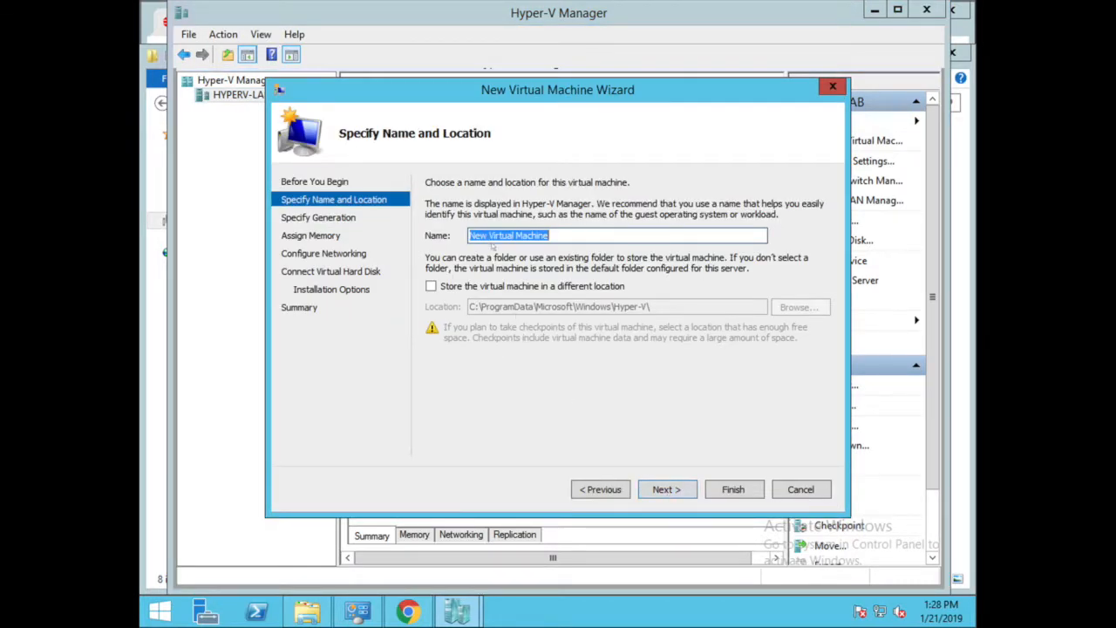
Name the new virtual machine Fortigatetest and continue to the generation step
type("Fo")
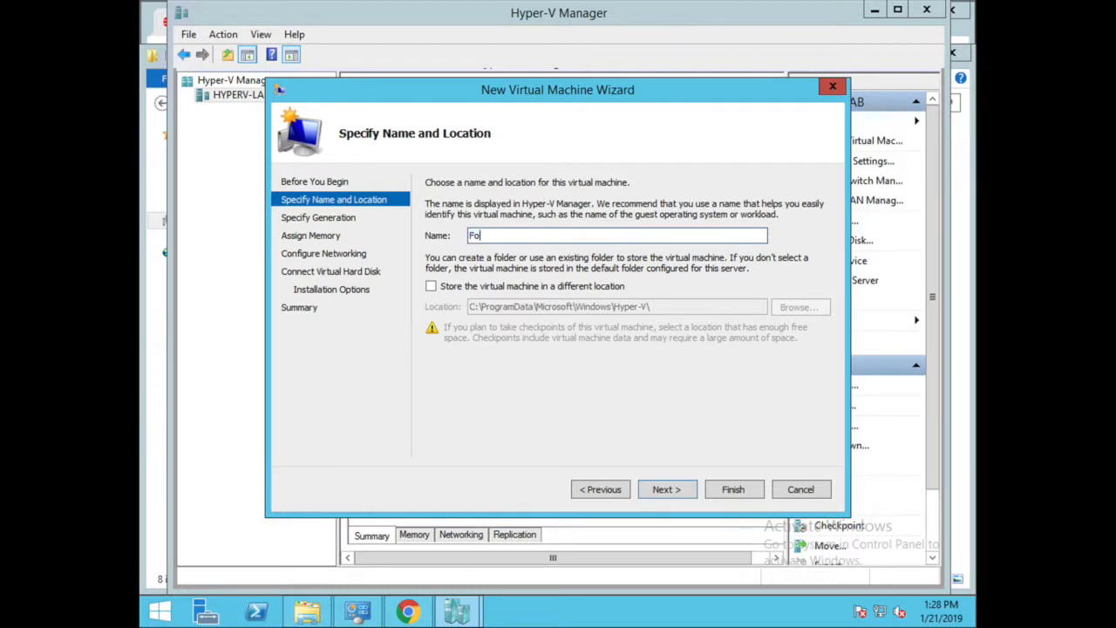
type("rti")
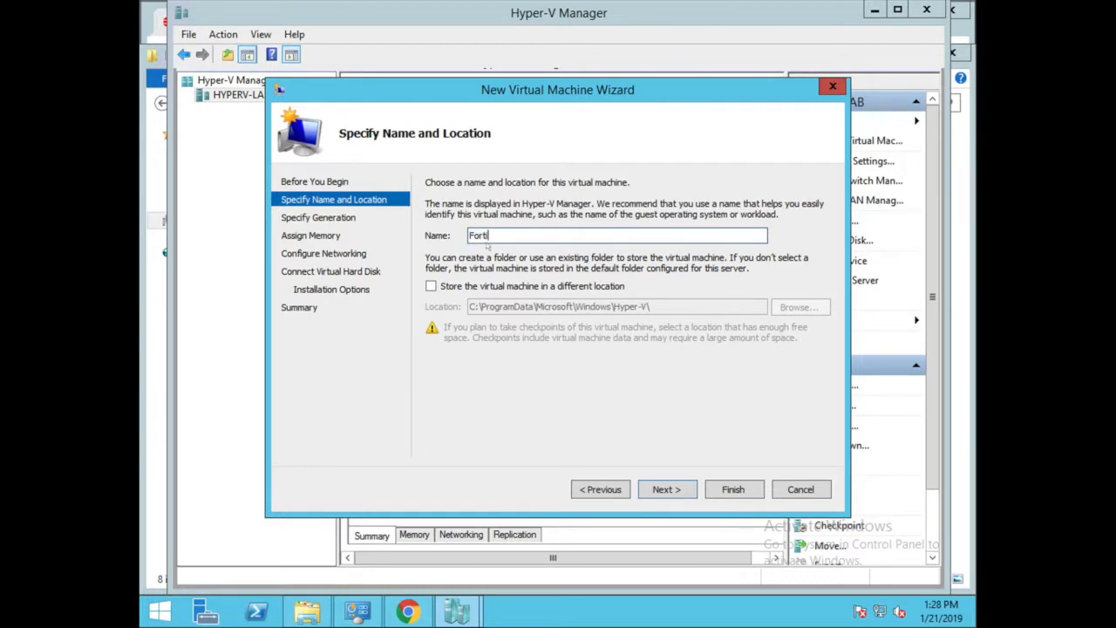
type("gate")
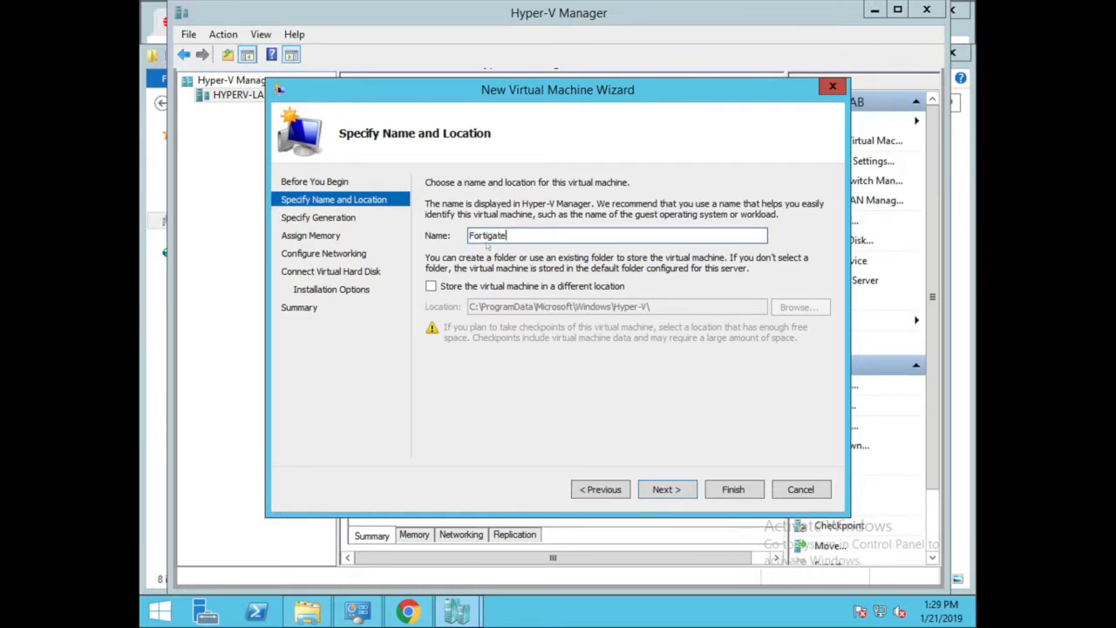
type("t")
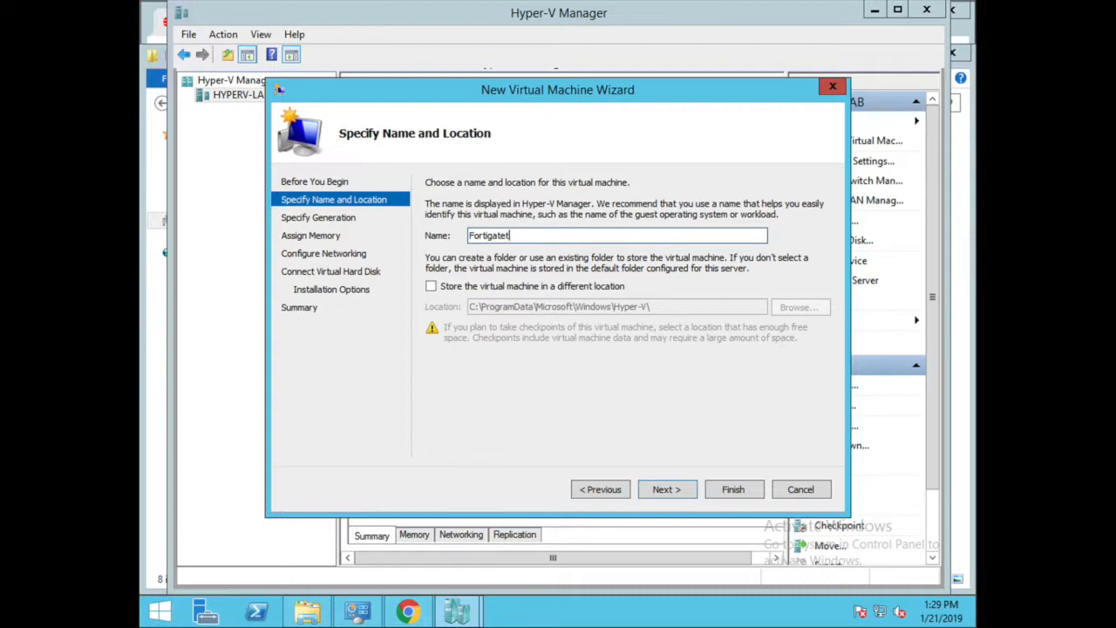
type("est")
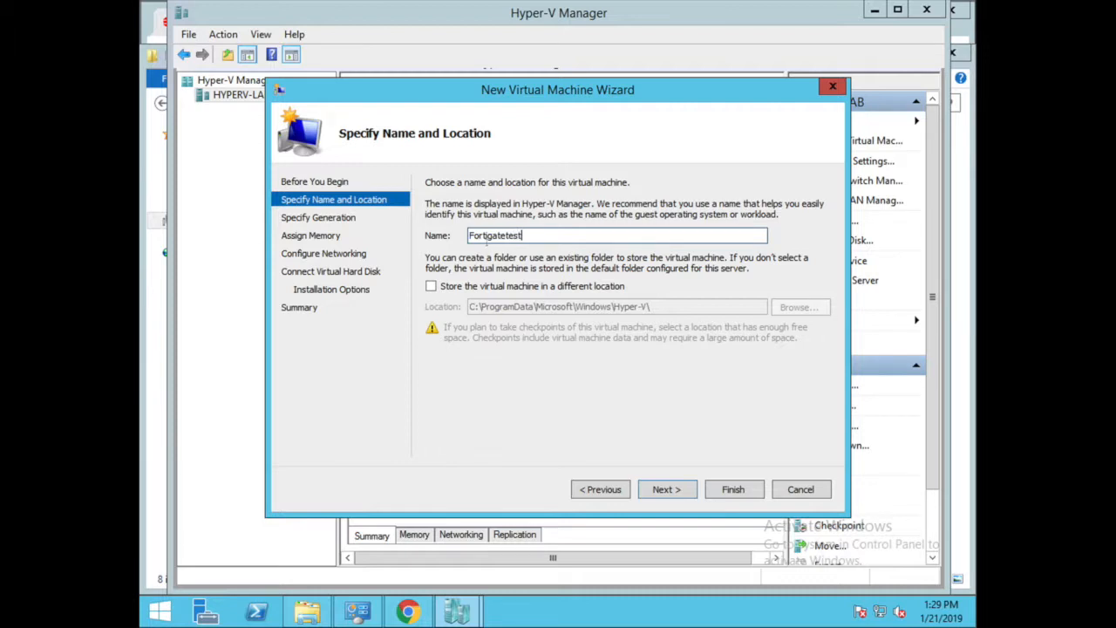
mouse_move(614, 426)
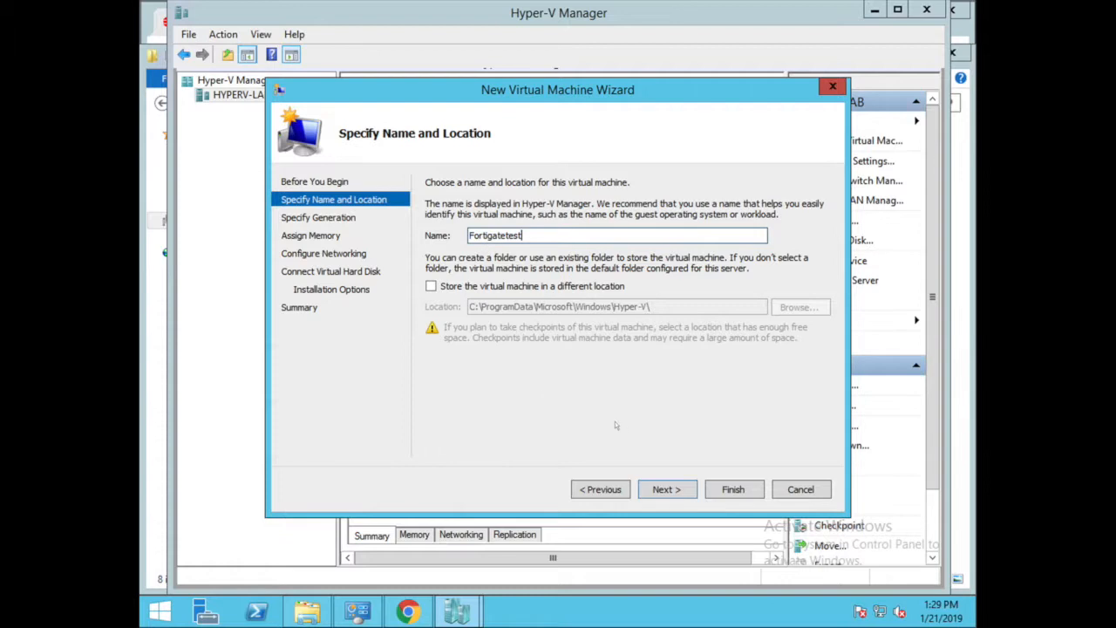
left_click(666, 489)
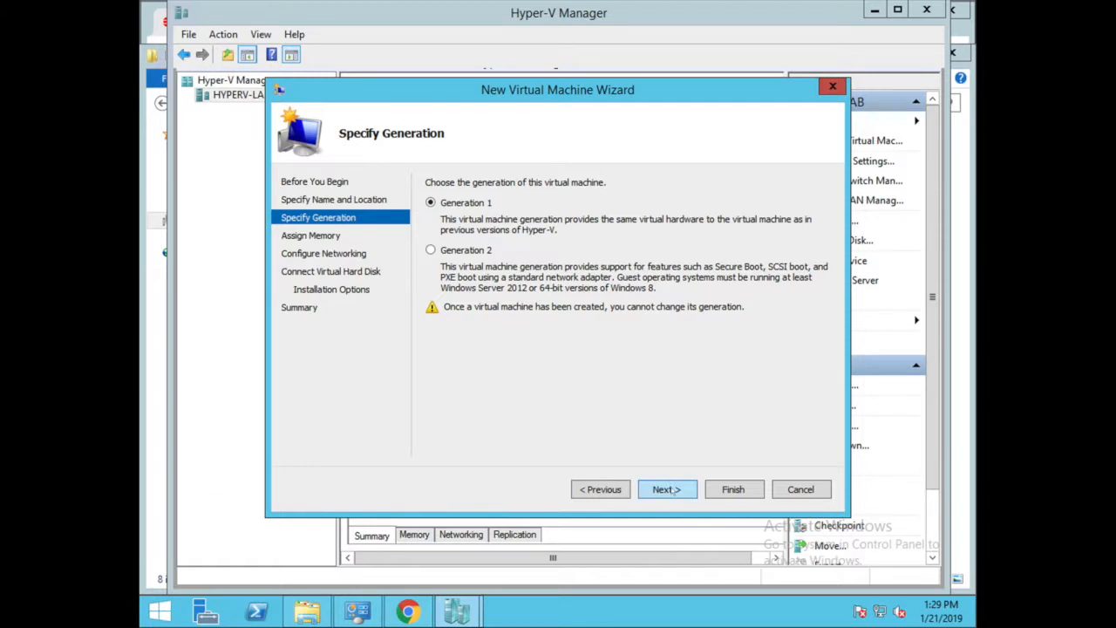
Keep Generation 1, set 2048 MB startup memory and connect the Intel I217-LM virtual switch
left_click(666, 489)
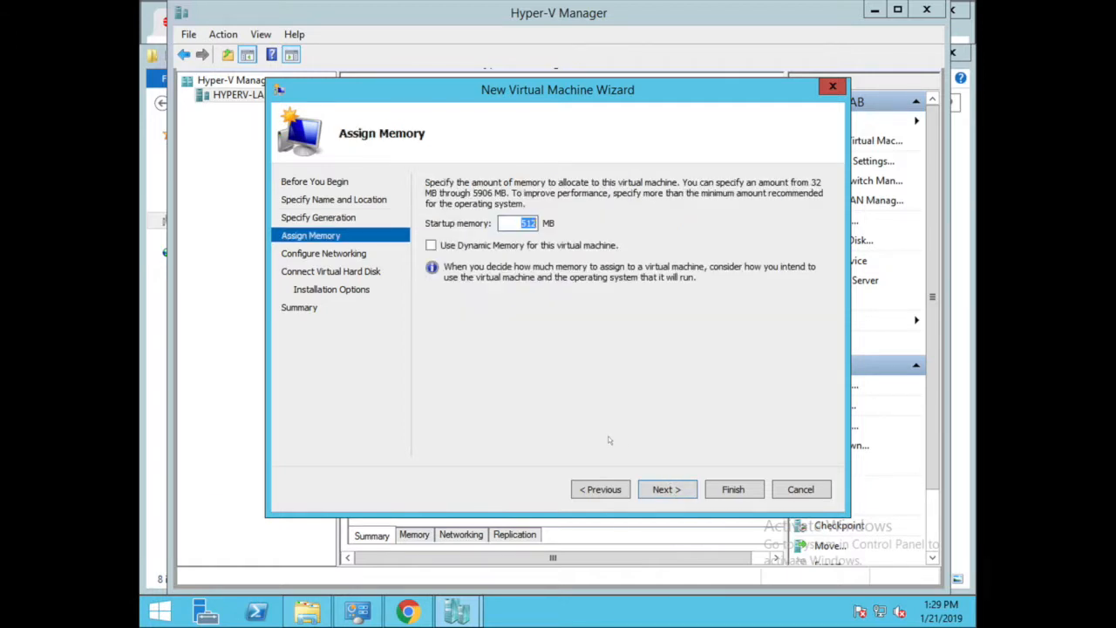
type("2048")
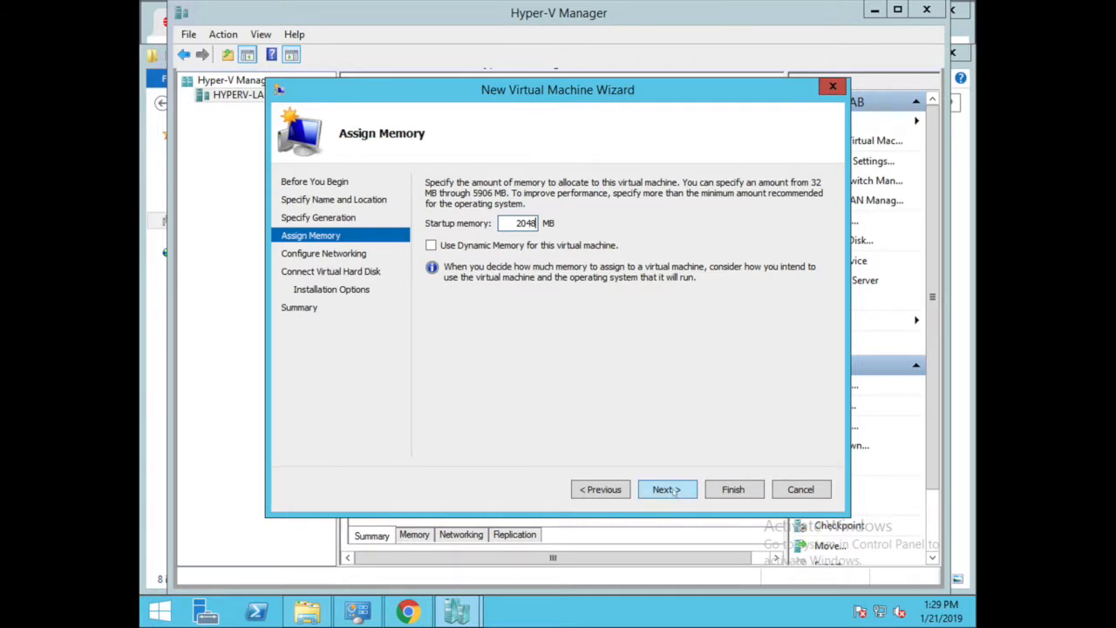
left_click(666, 489)
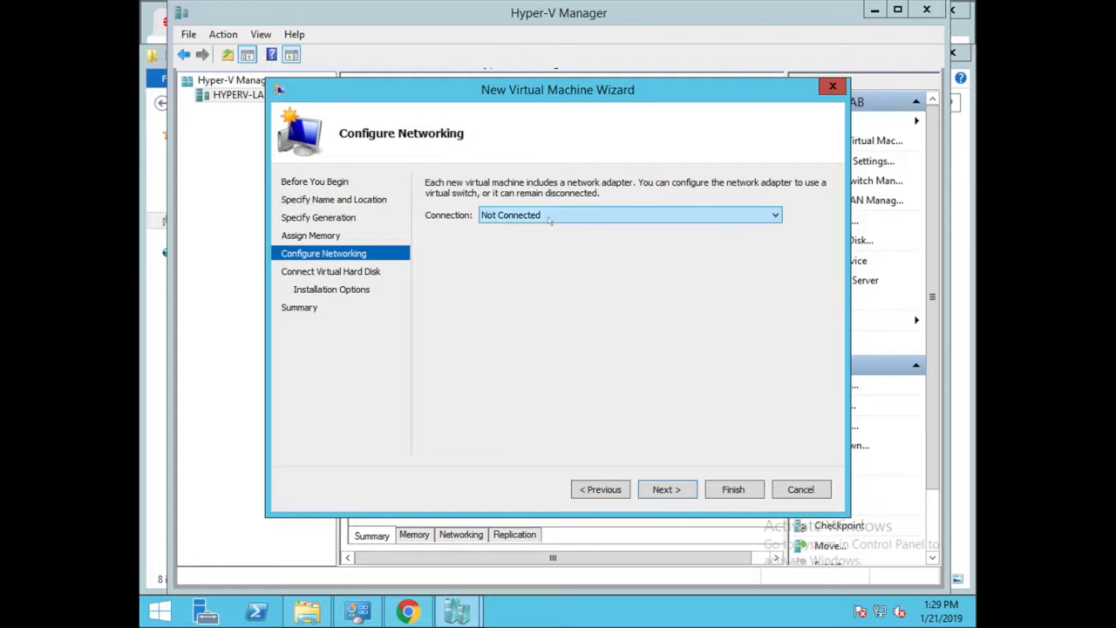
left_click(627, 214)
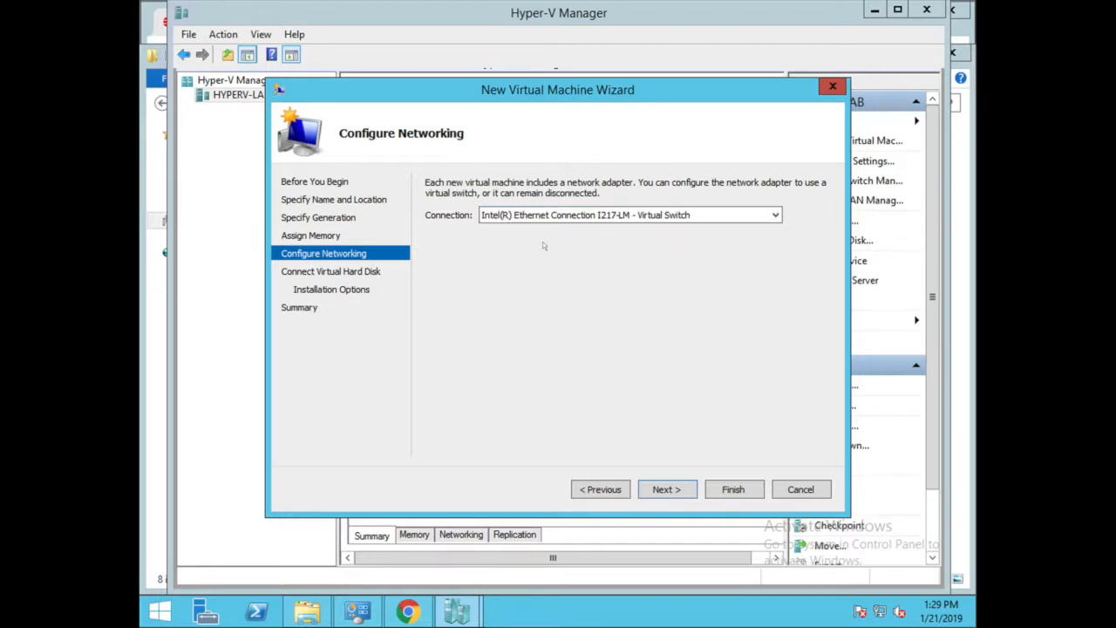
mouse_move(543, 244)
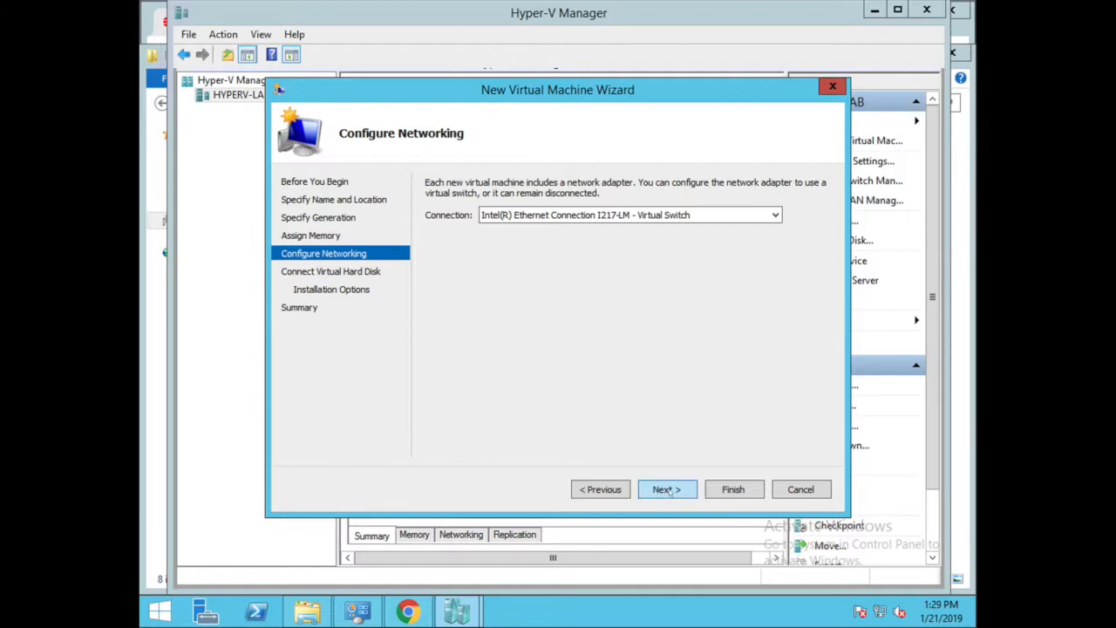
left_click(666, 489)
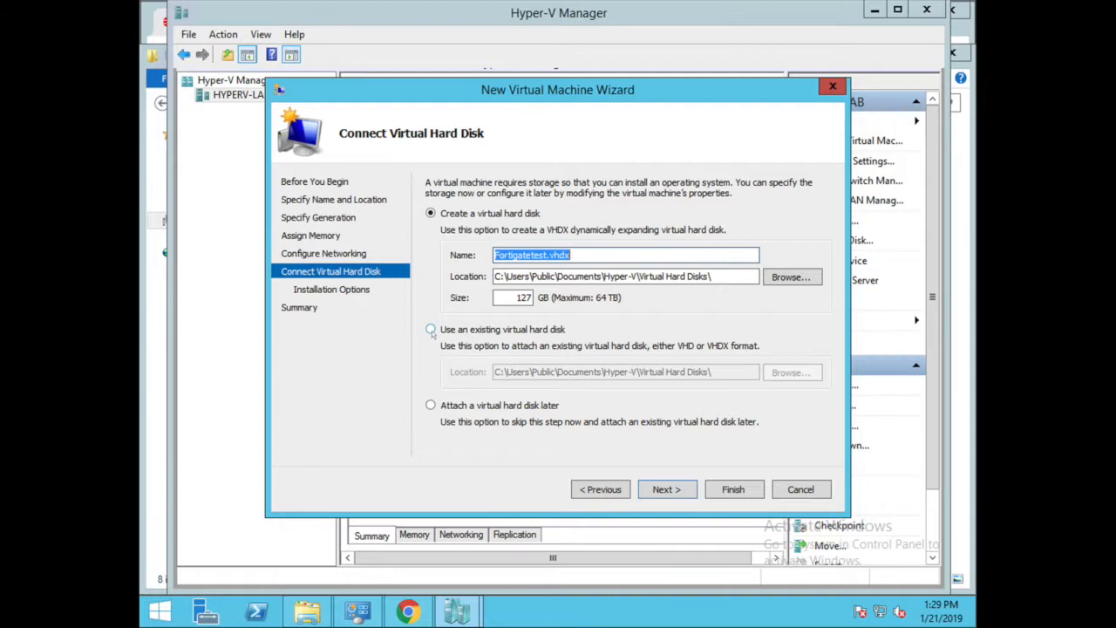
Attach the existing fortios disk from C:\Vmdisk-fortigate and reach the wizard summary
left_click(429, 328)
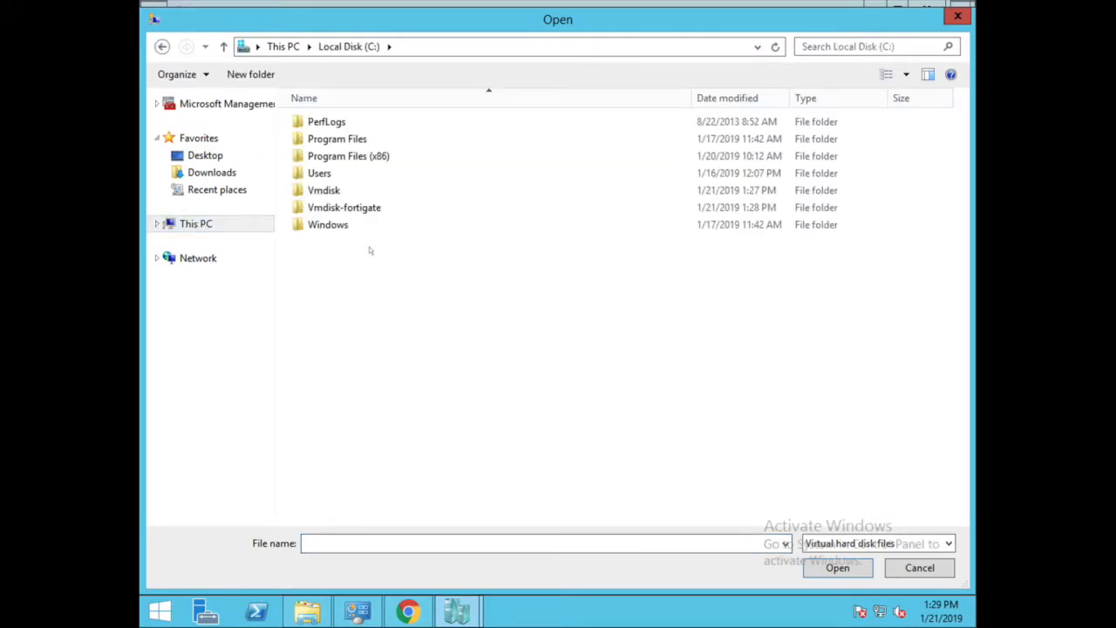
left_click(328, 223)
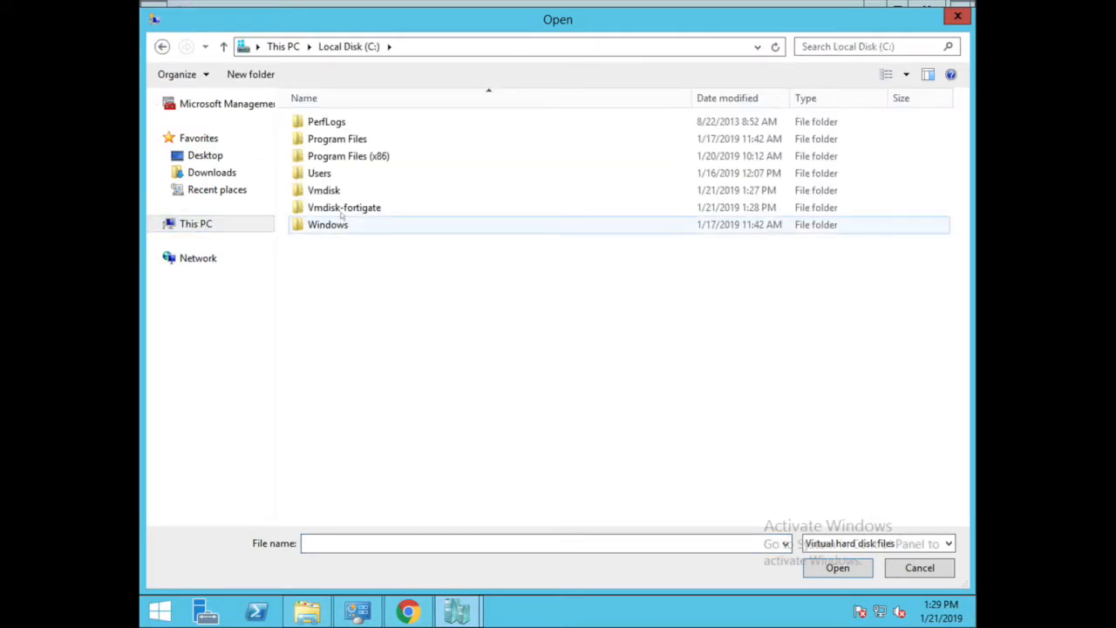
double_click(343, 205)
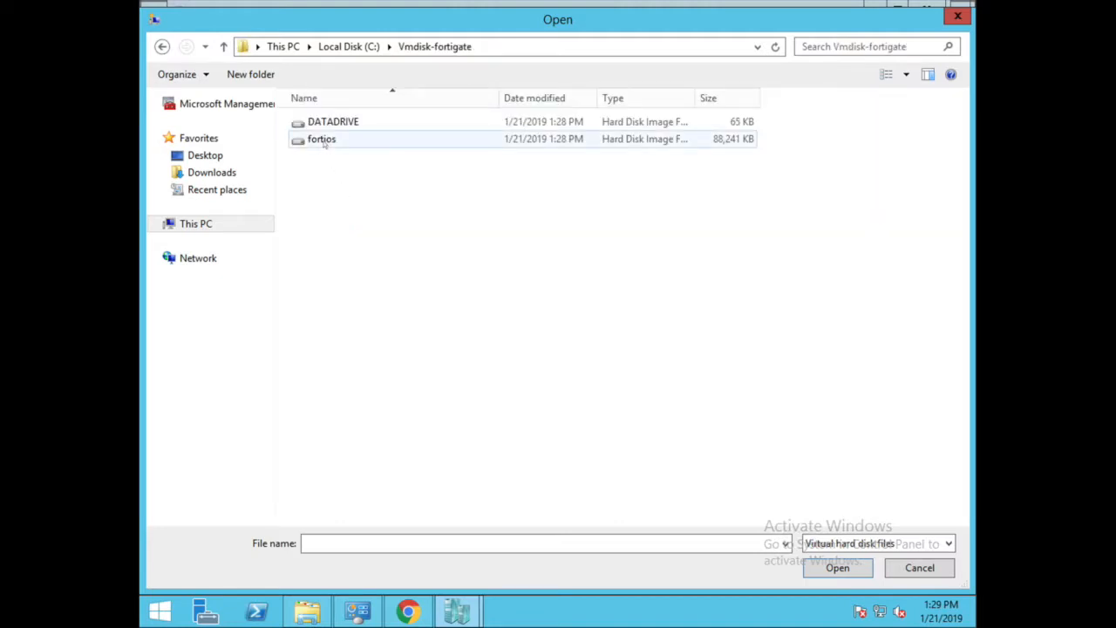
left_click(320, 140)
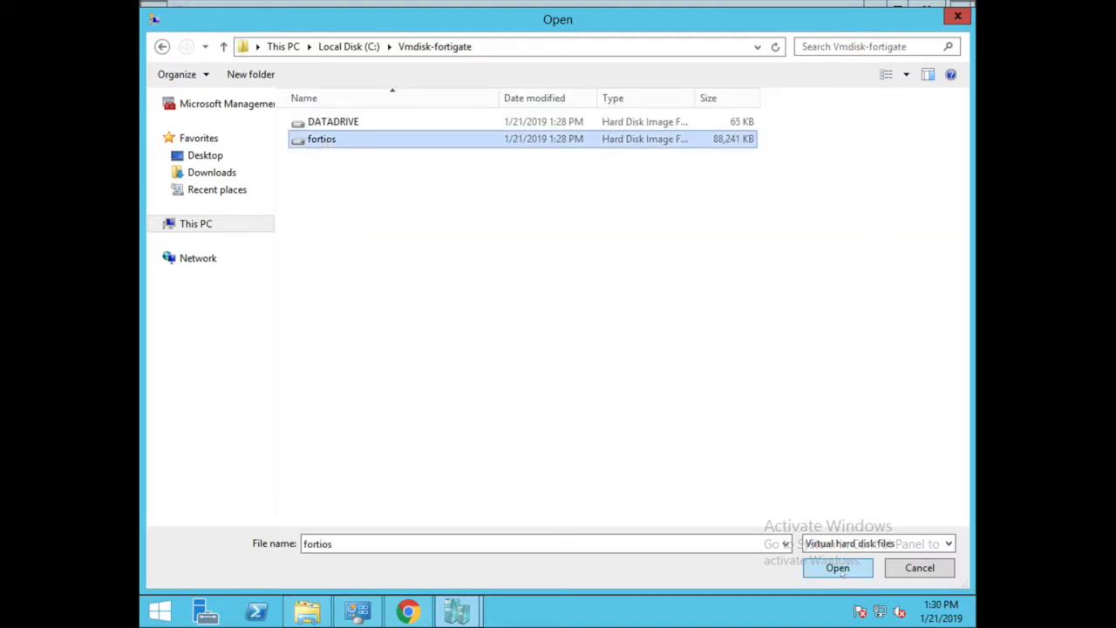
left_click(837, 568)
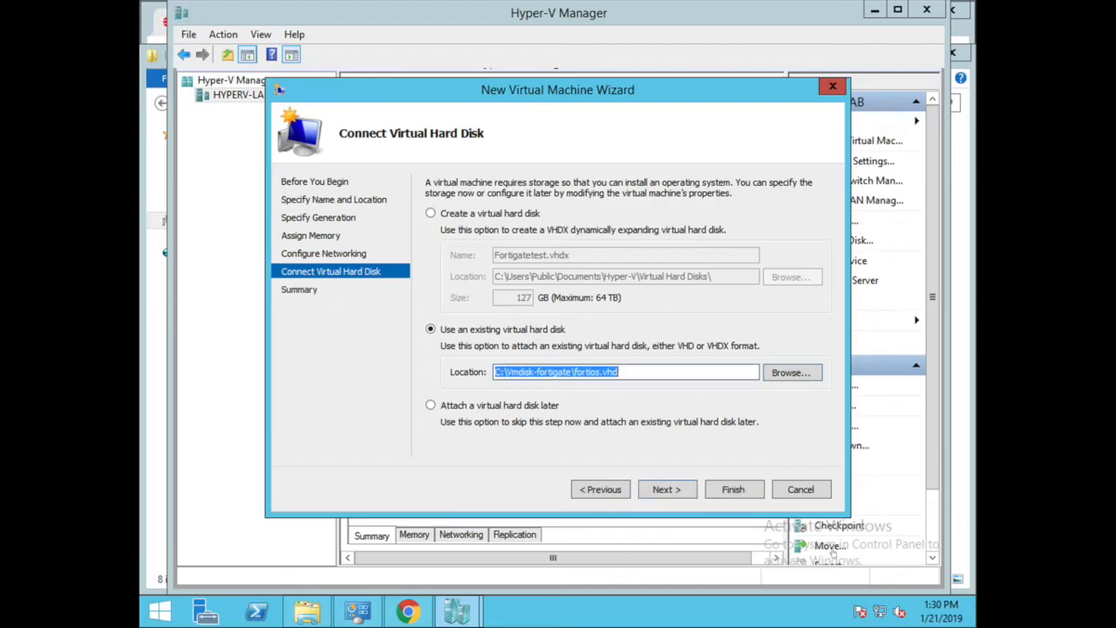
mouse_move(606, 411)
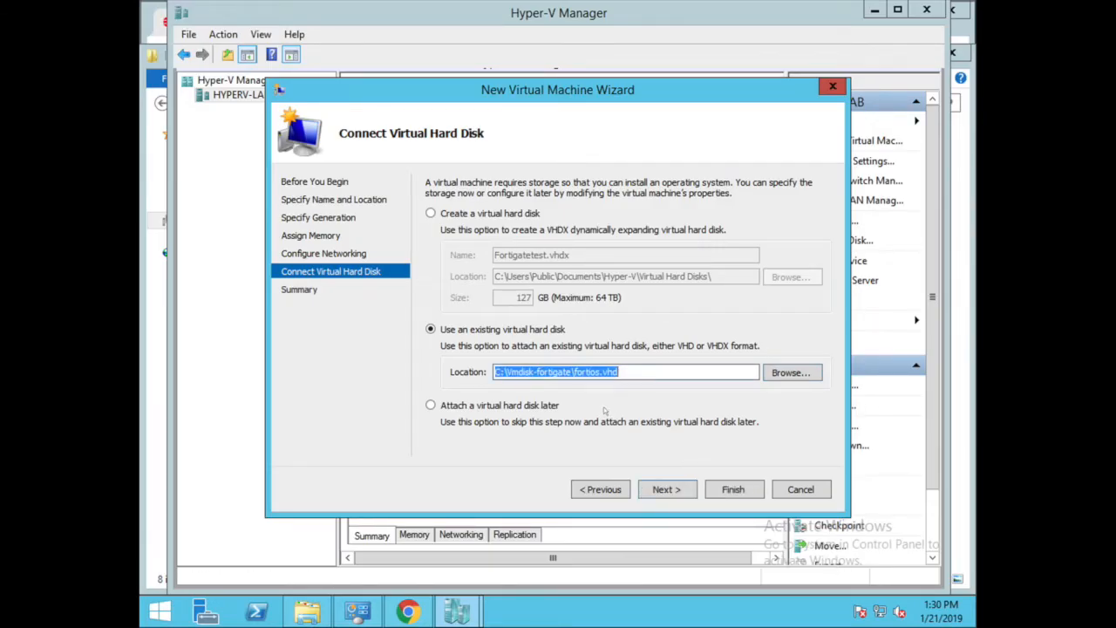
left_click(666, 489)
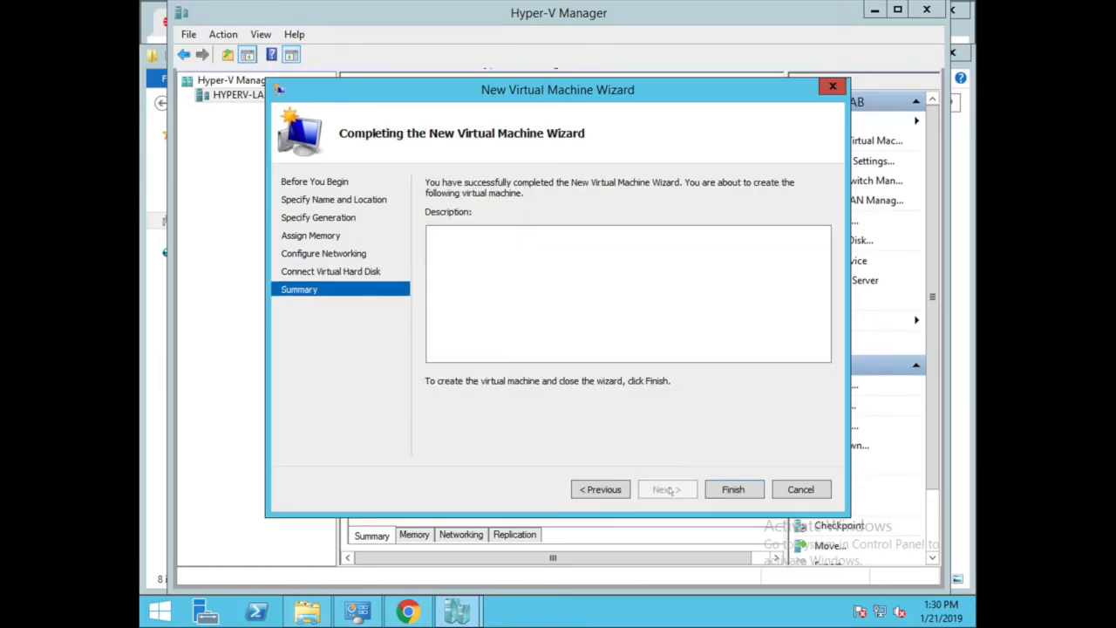
Finish creating Fortigatetest and select it in the virtual machines list
left_click(732, 488)
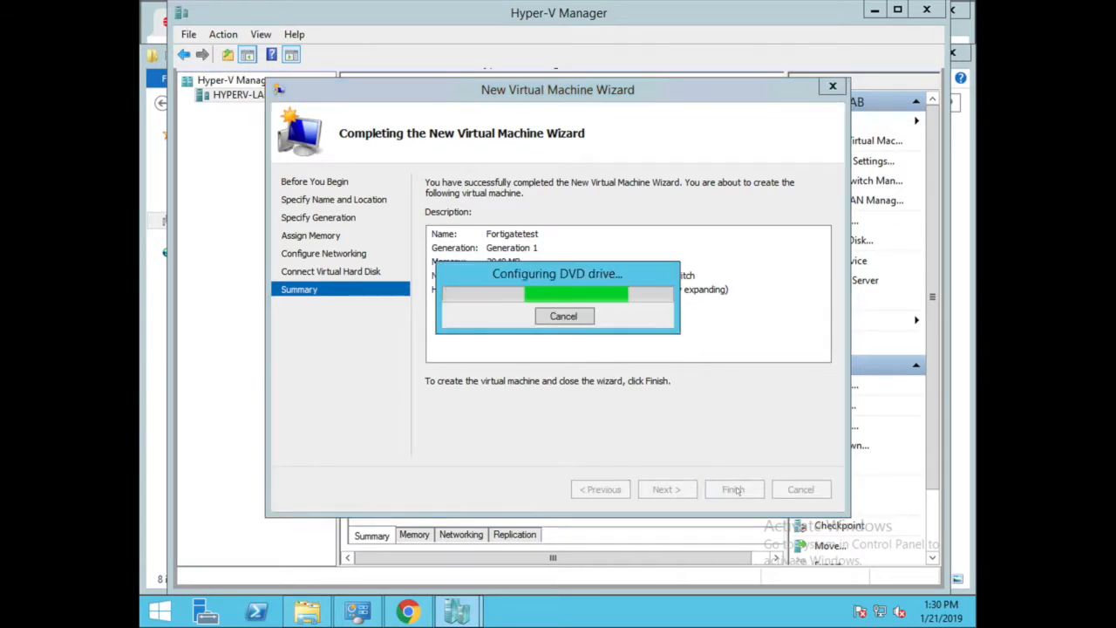
left_click(733, 489)
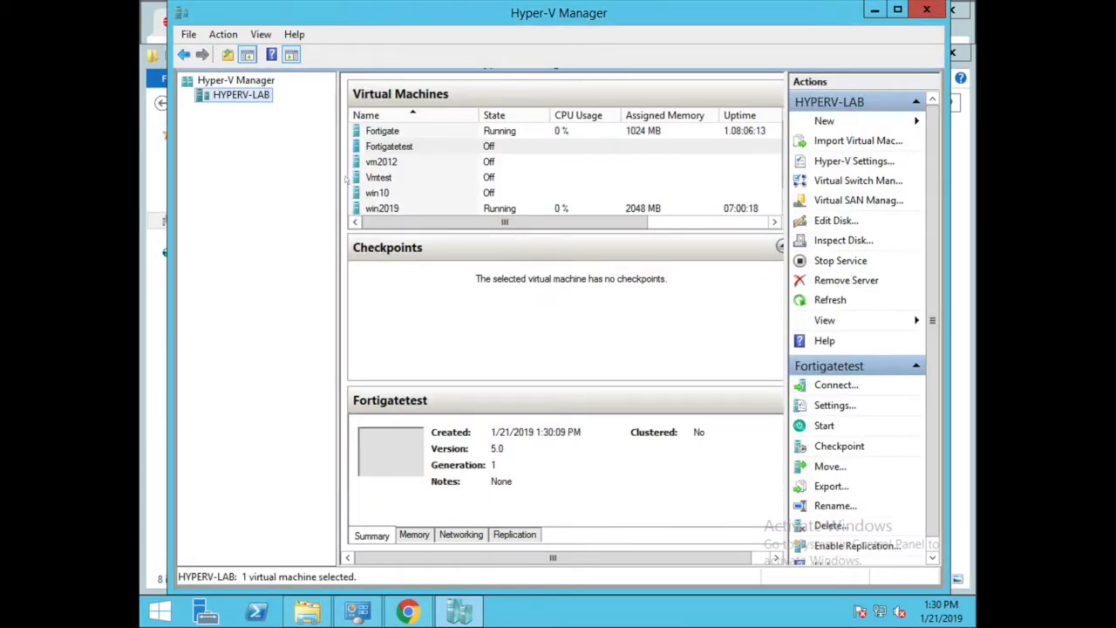
right_click(389, 147)
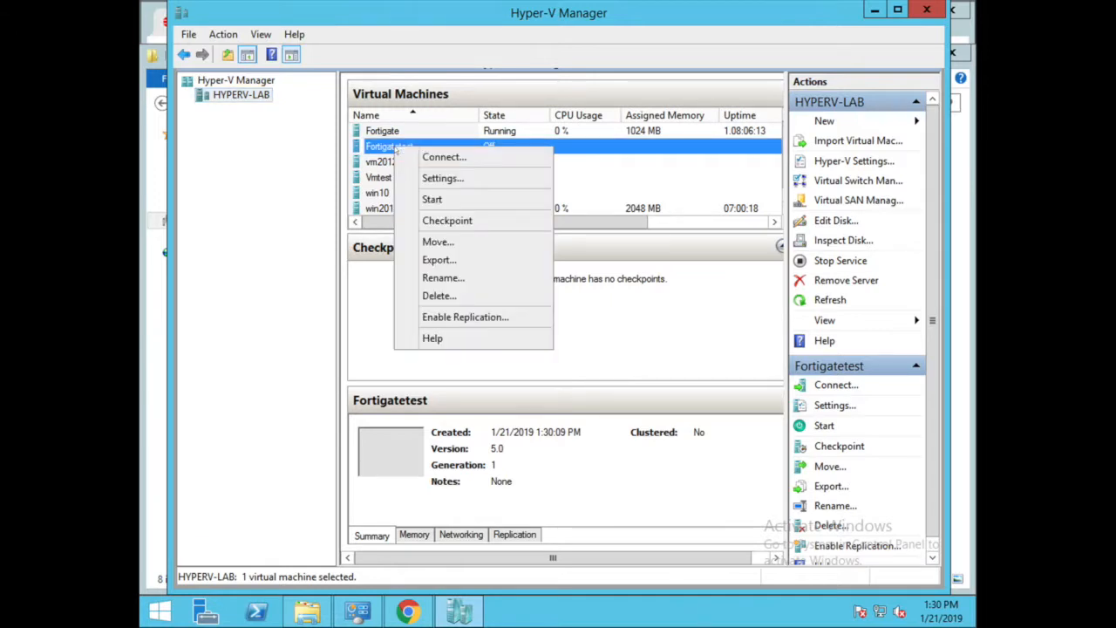
Add a second hard drive to IDE Controller 0 in the Fortigatetest settings
left_click(443, 178)
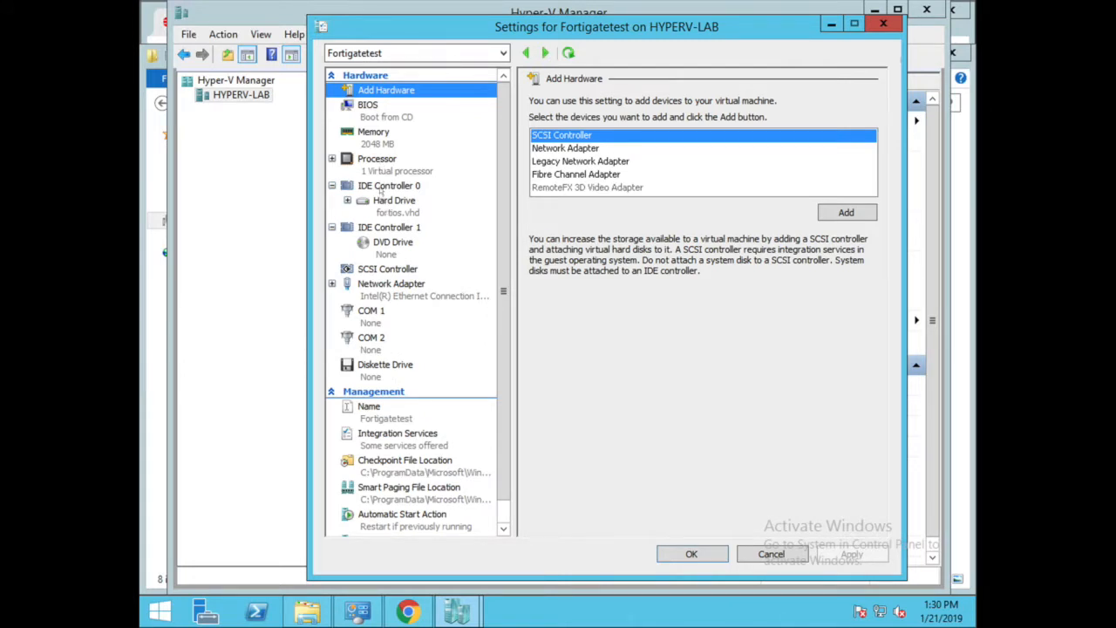
mouse_move(381, 199)
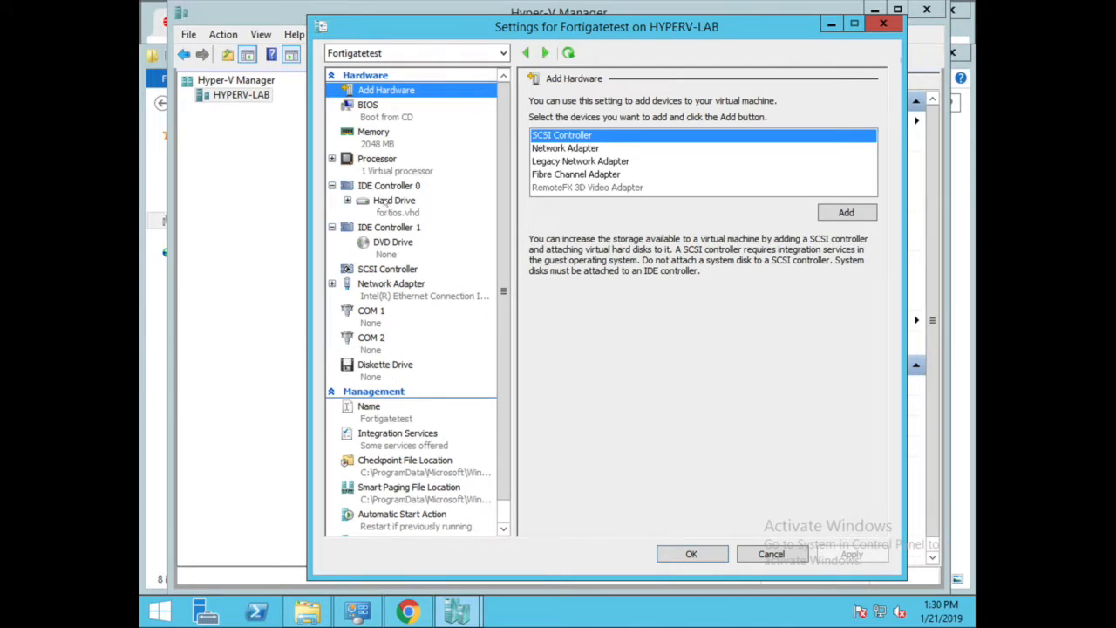
left_click(389, 185)
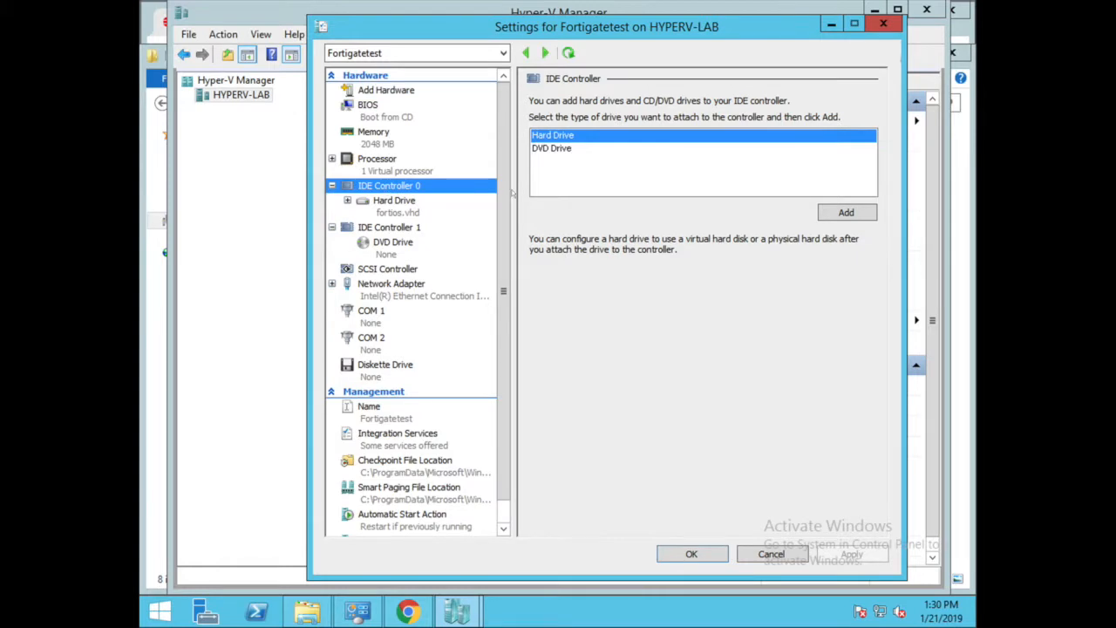
mouse_move(844, 213)
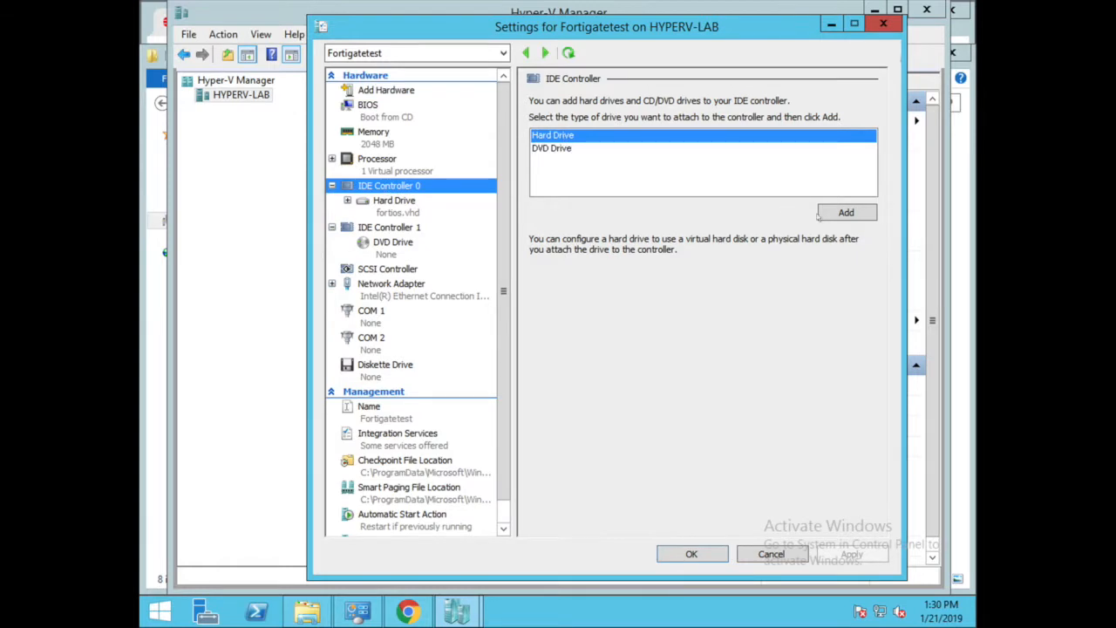
left_click(844, 213)
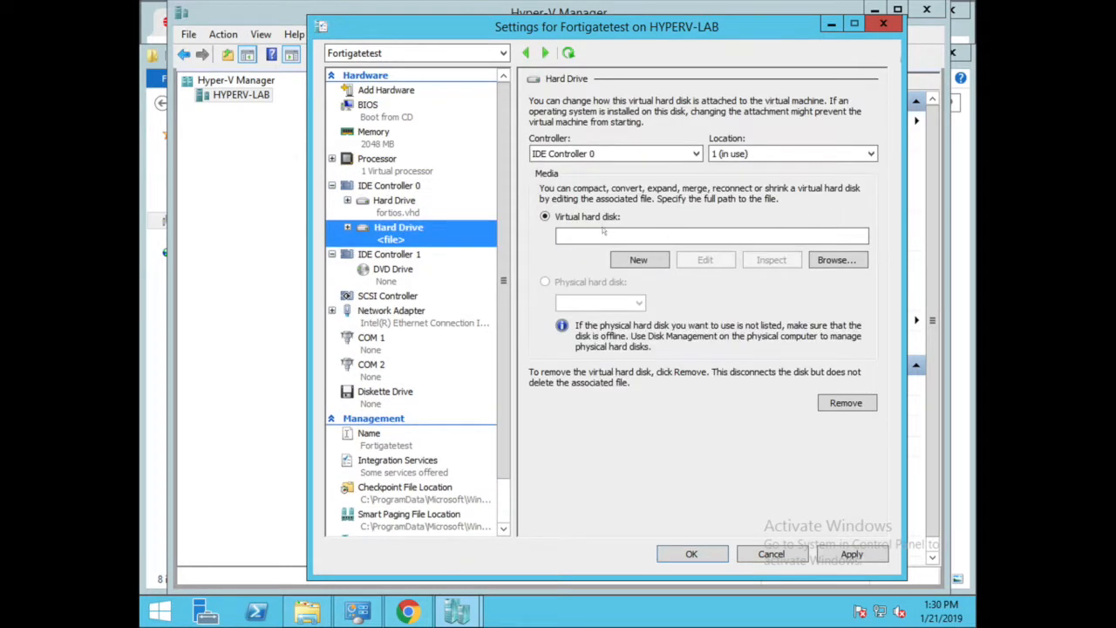
left_click(837, 258)
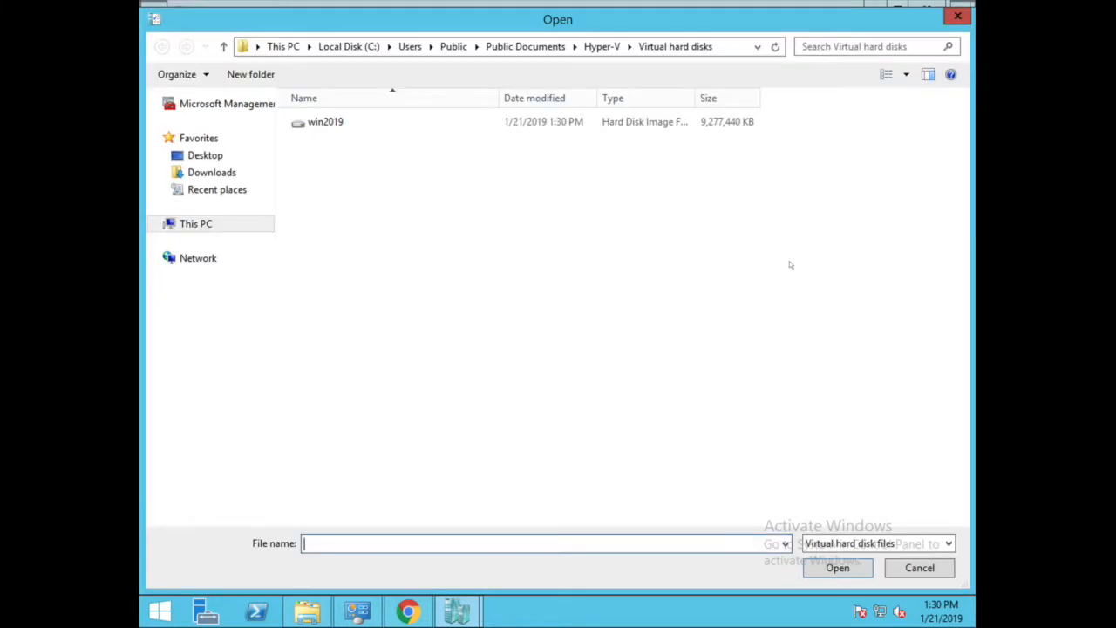
Point the new drive to C:\Vmdisk-fortigate\DATADRIVE.vhd and save the settings
left_click(195, 224)
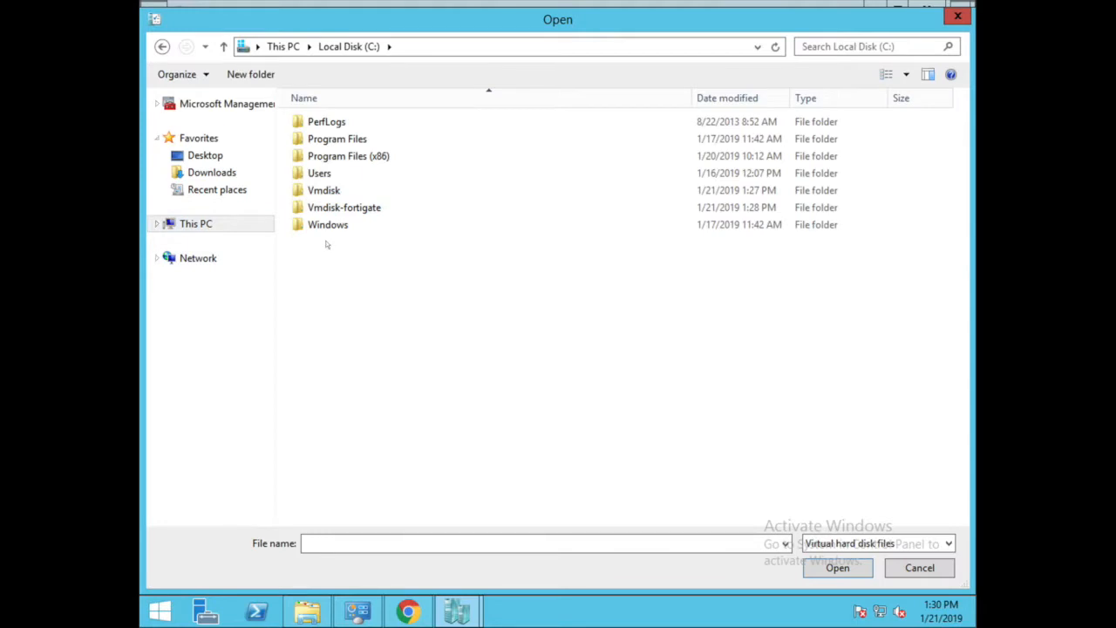
mouse_move(343, 207)
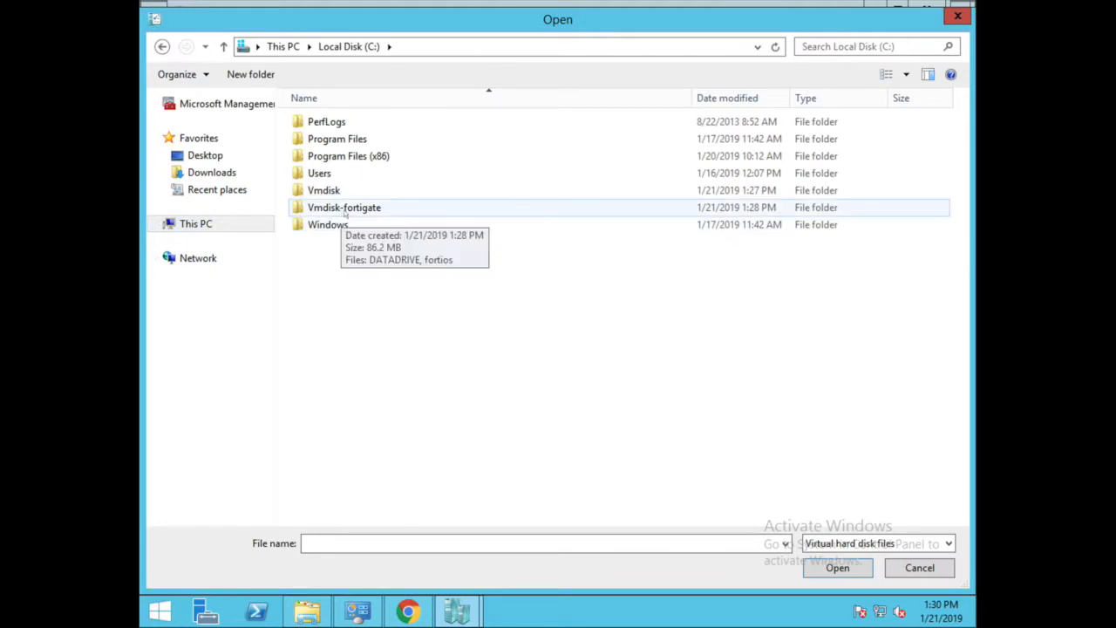
double_click(343, 206)
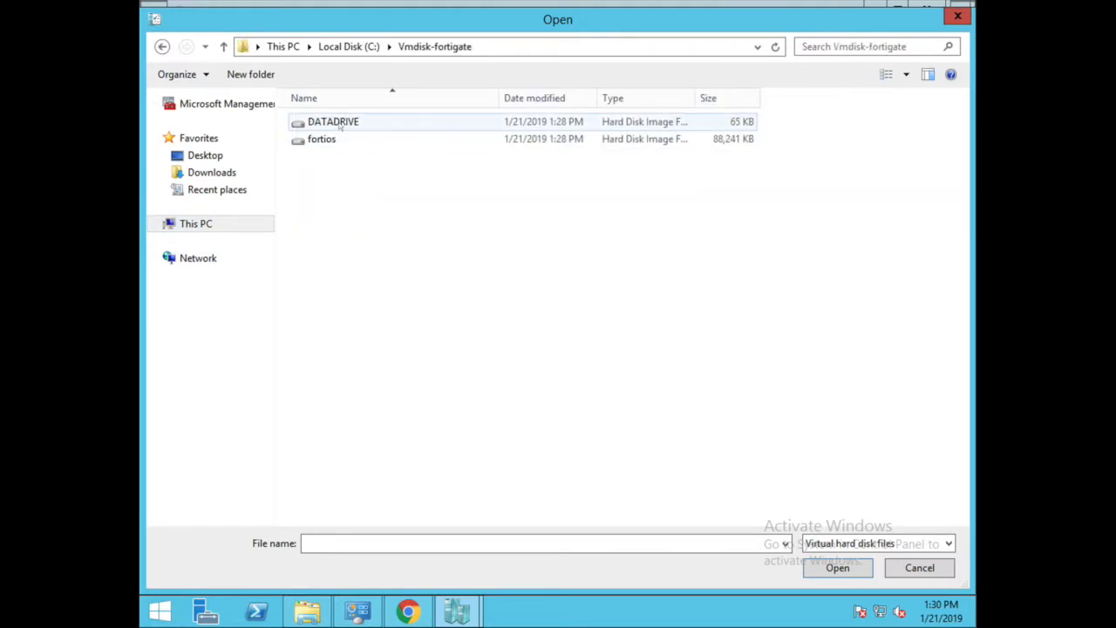
left_click(333, 122)
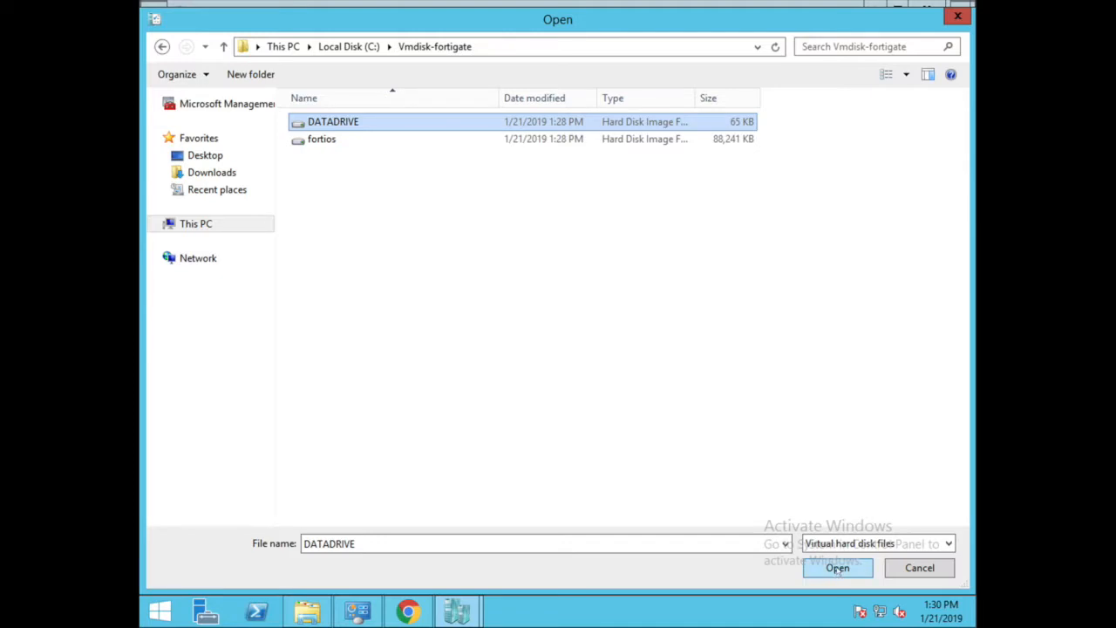
left_click(837, 568)
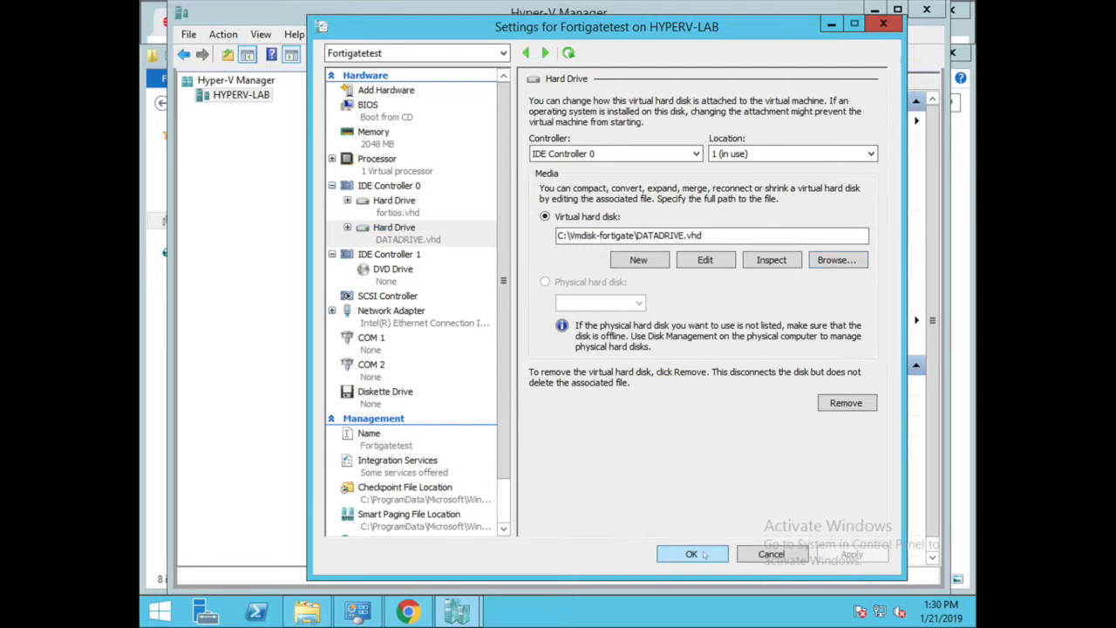
left_click(691, 554)
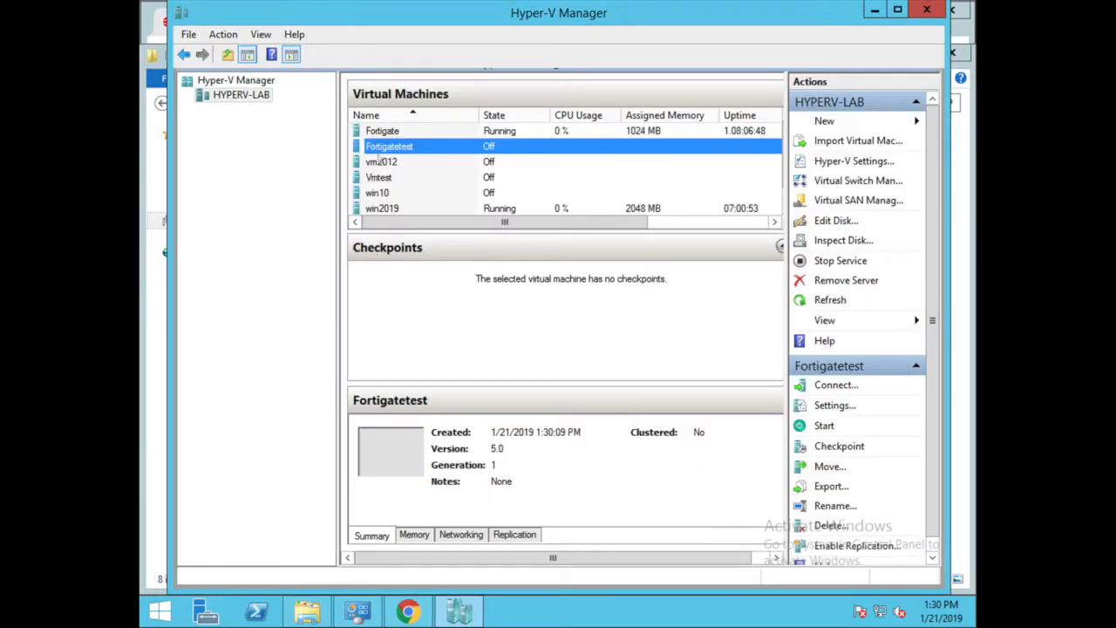
right_click(389, 146)
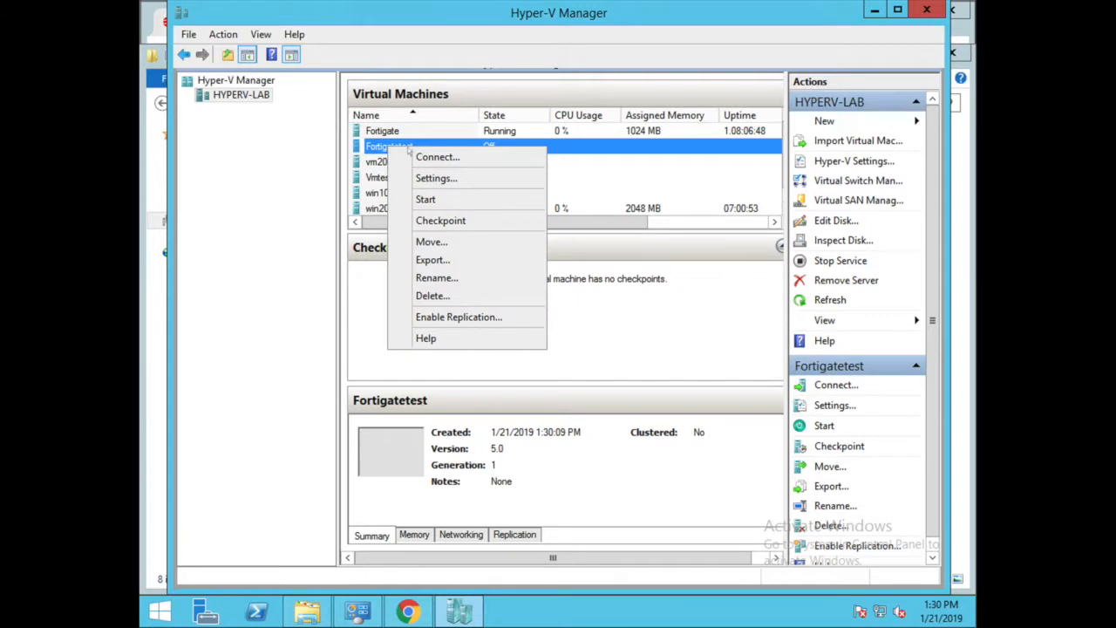
Connect to the Fortigatetest console and power the virtual machine on
left_click(436, 157)
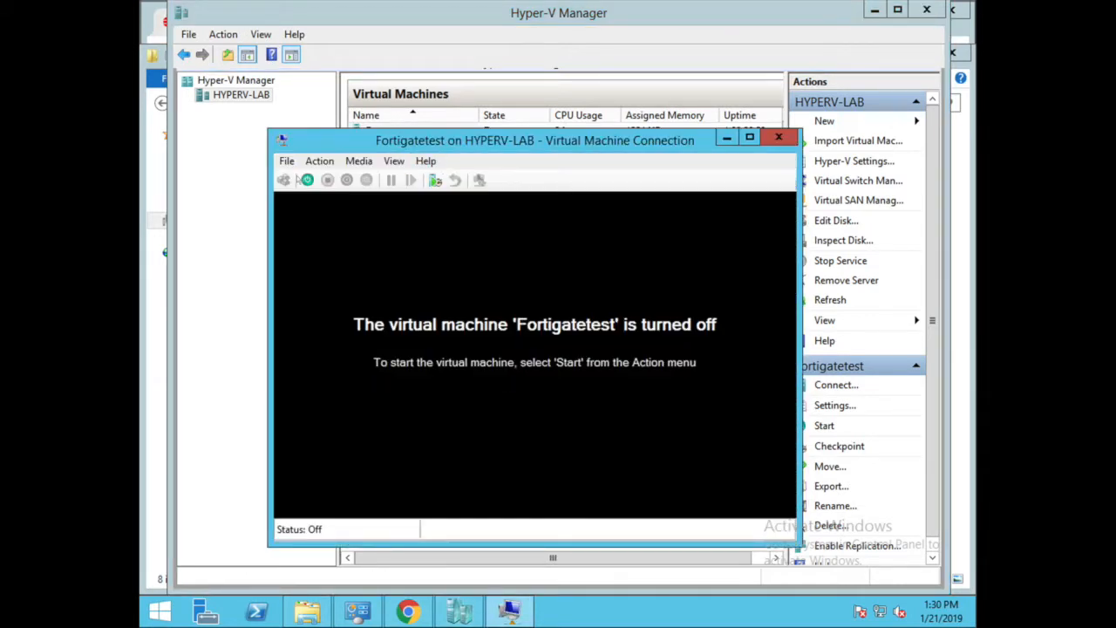
left_click(823, 426)
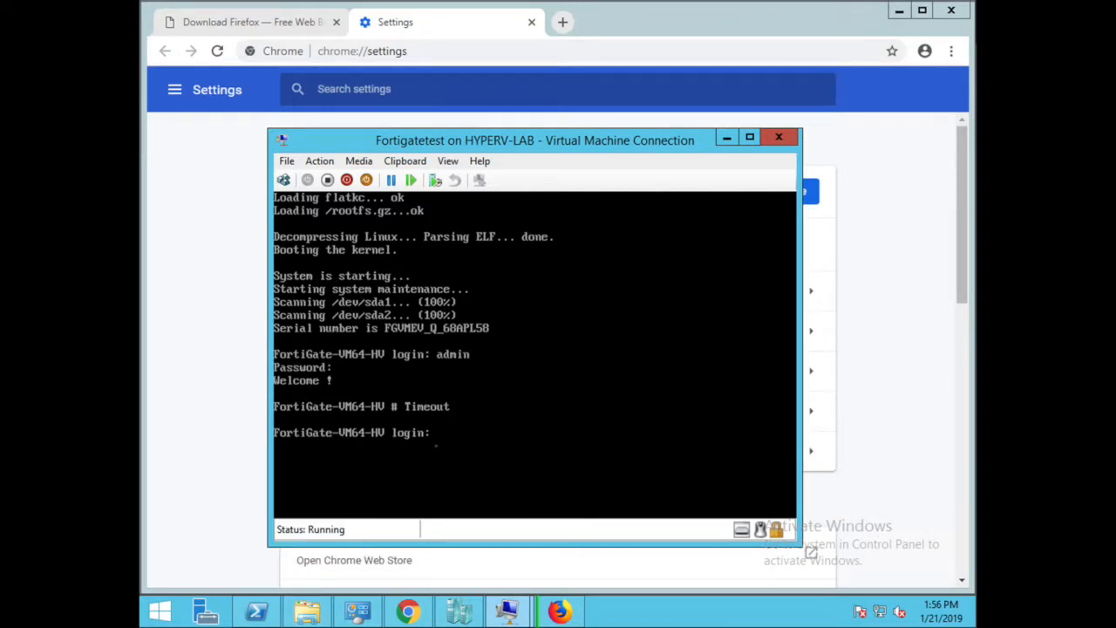
Log in as admin and edit port1 under config system interface
type("a")
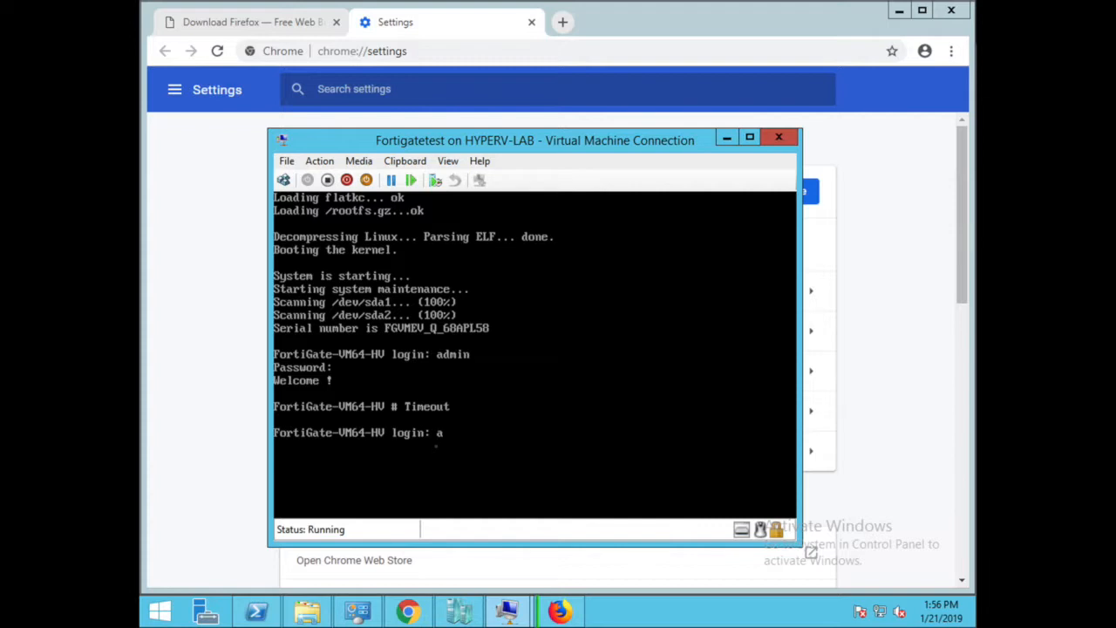
type("dmin")
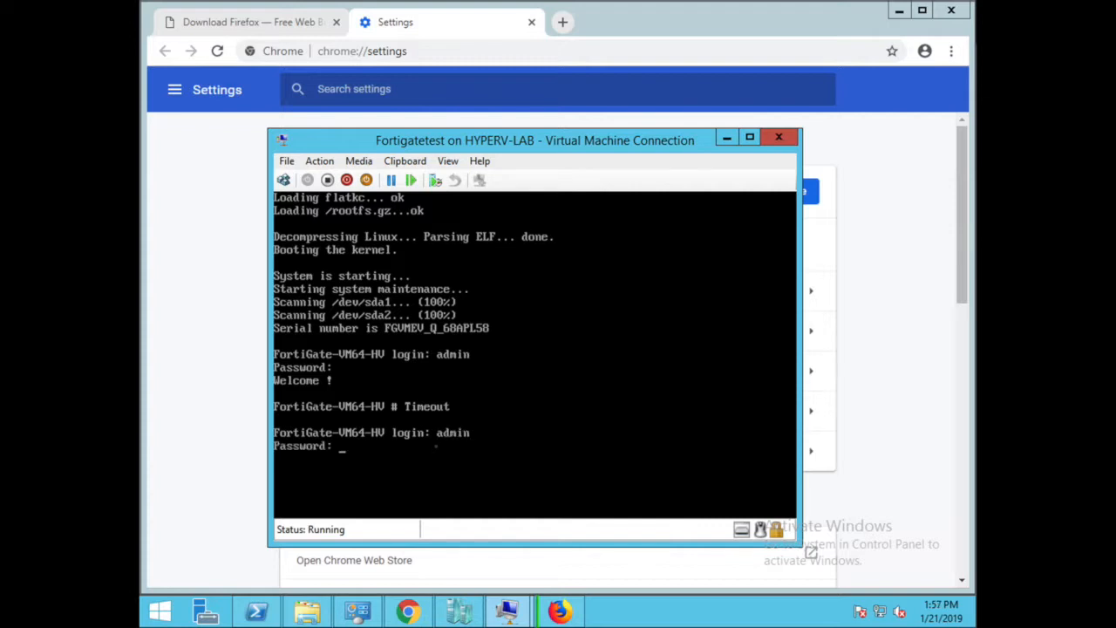
key("Enter")
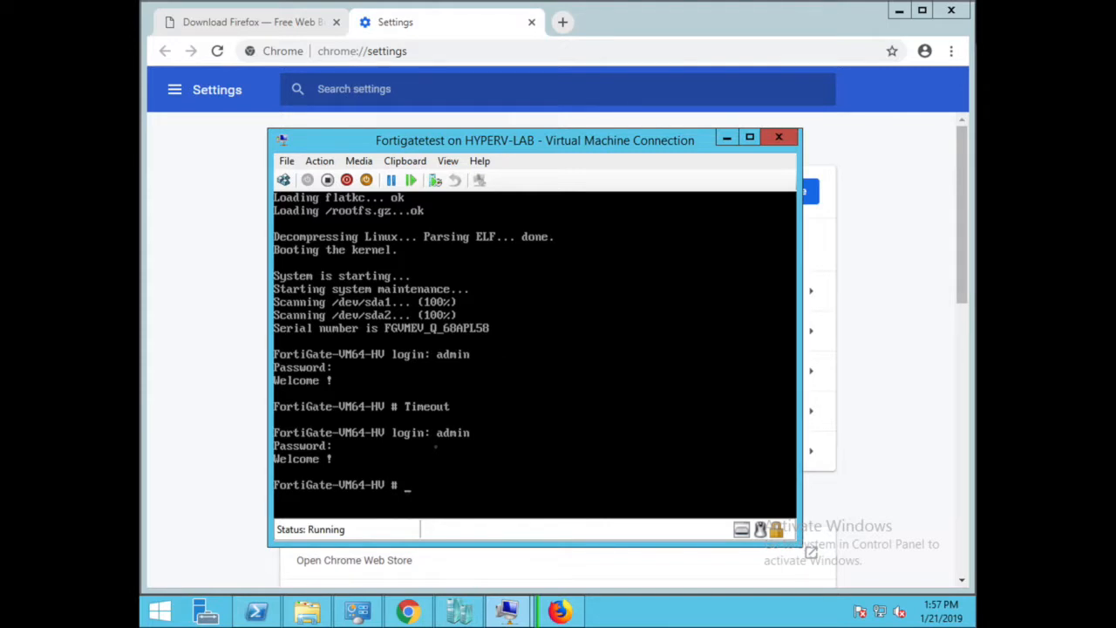
type("config sy")
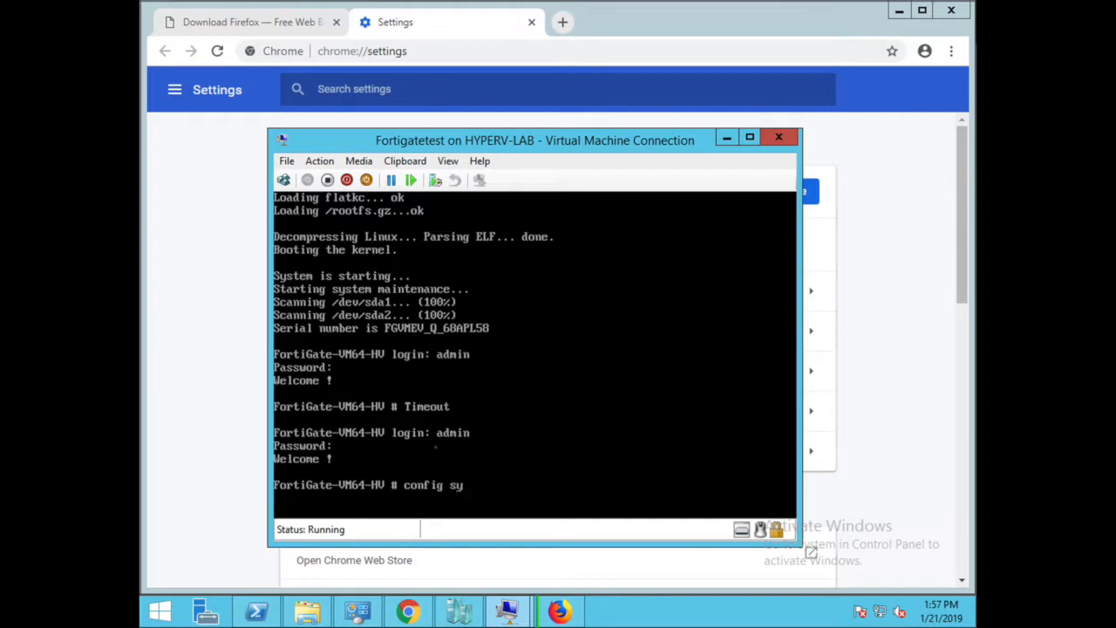
type("stem interface")
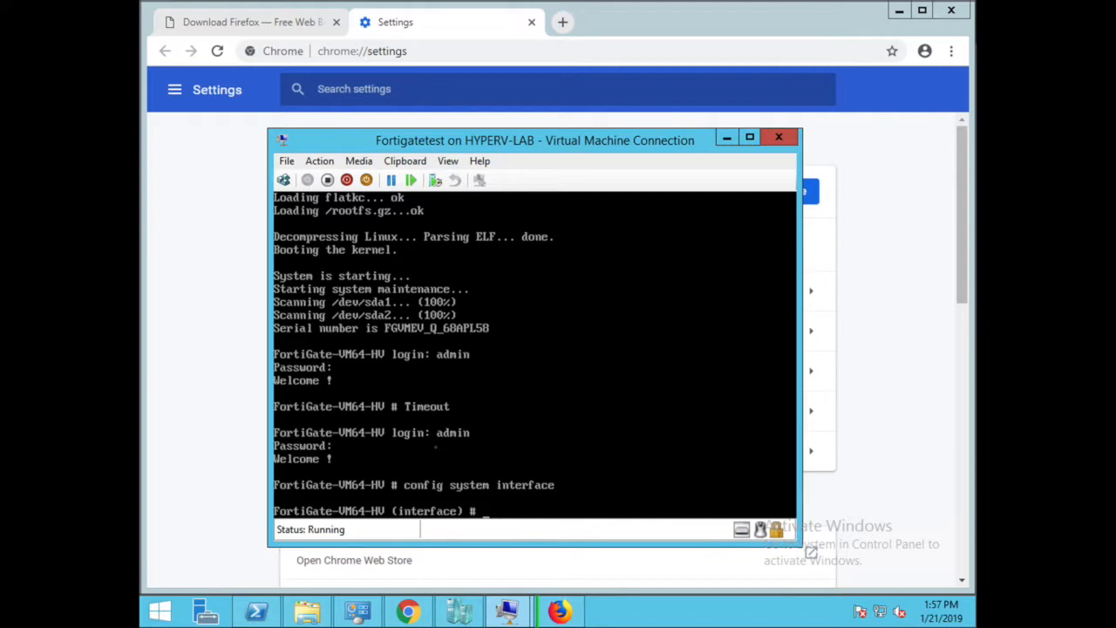
type("edit port")
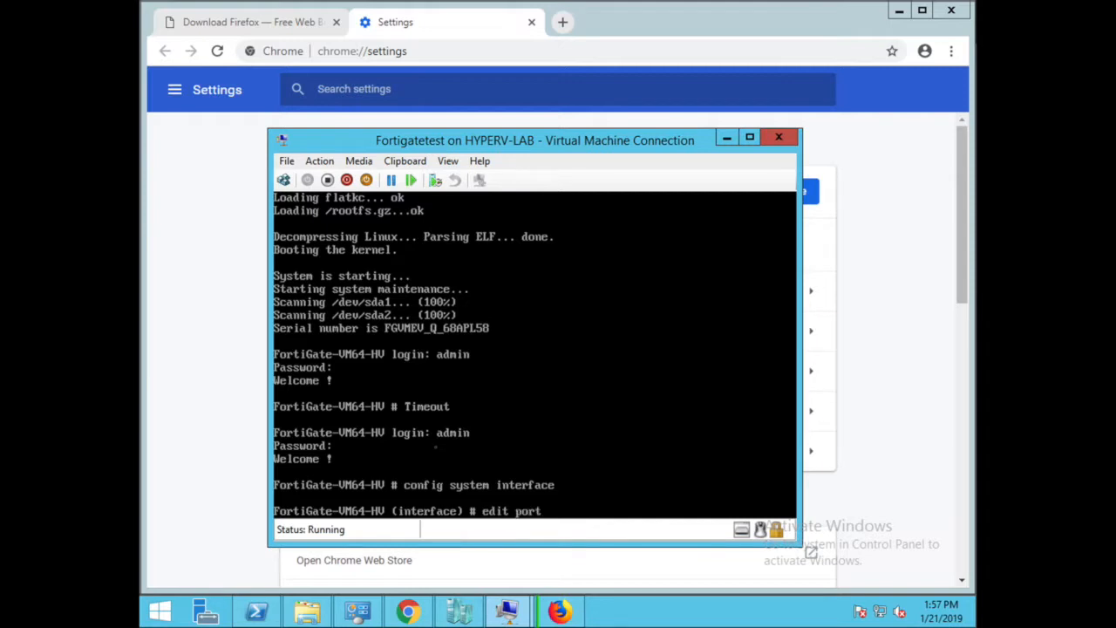
type("1")
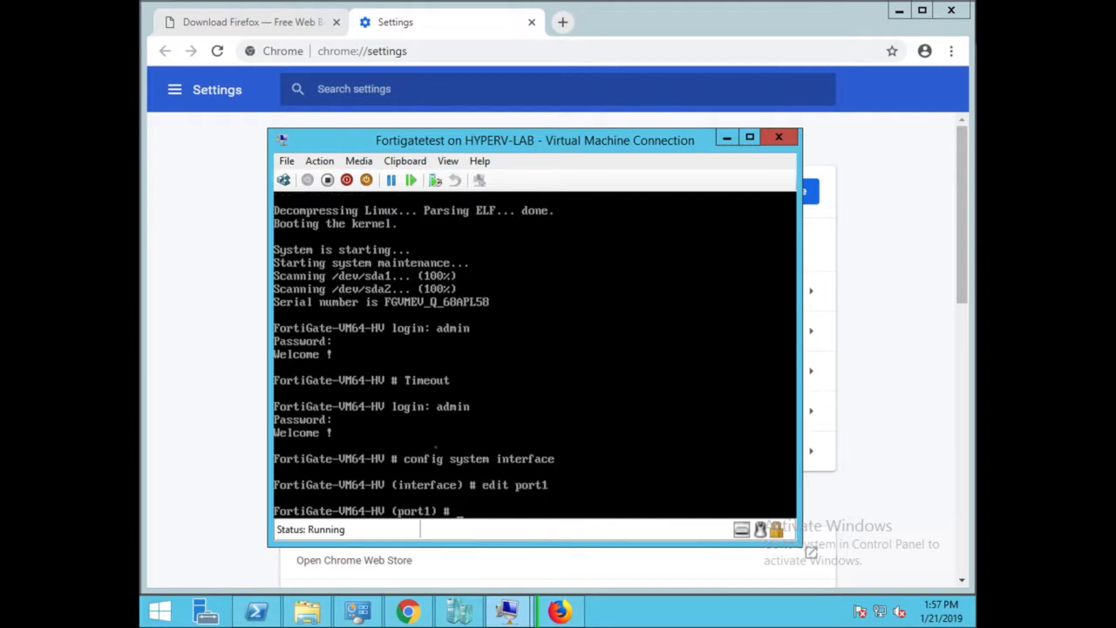
Set port1 to static mode with IP 172.16.1.200 255.255.255.0 and end the config
type("set mode static")
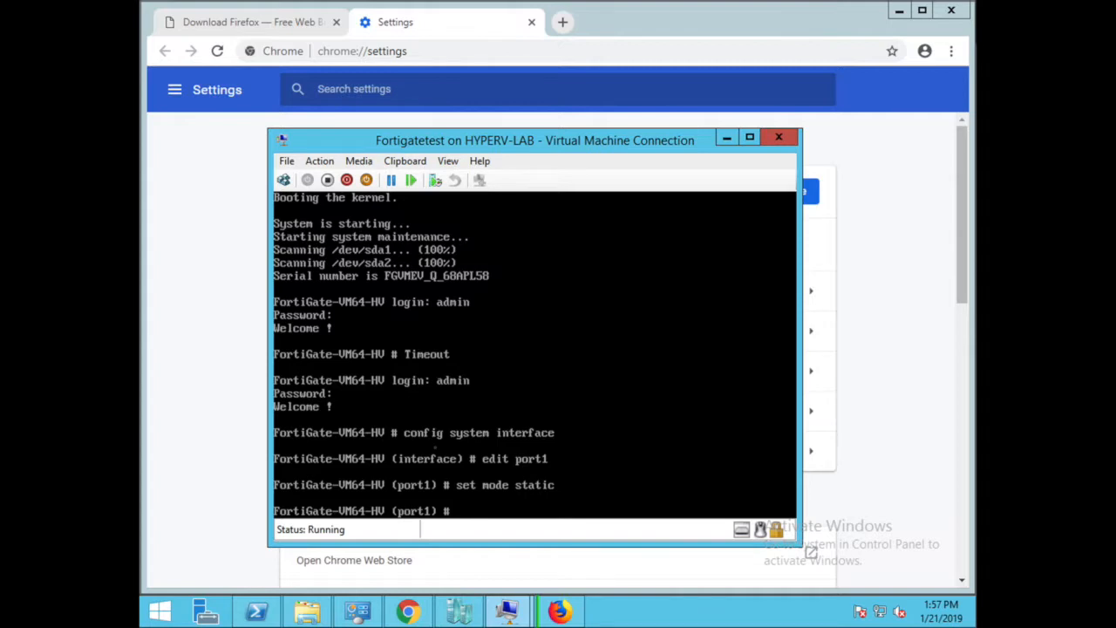
type("ip a")
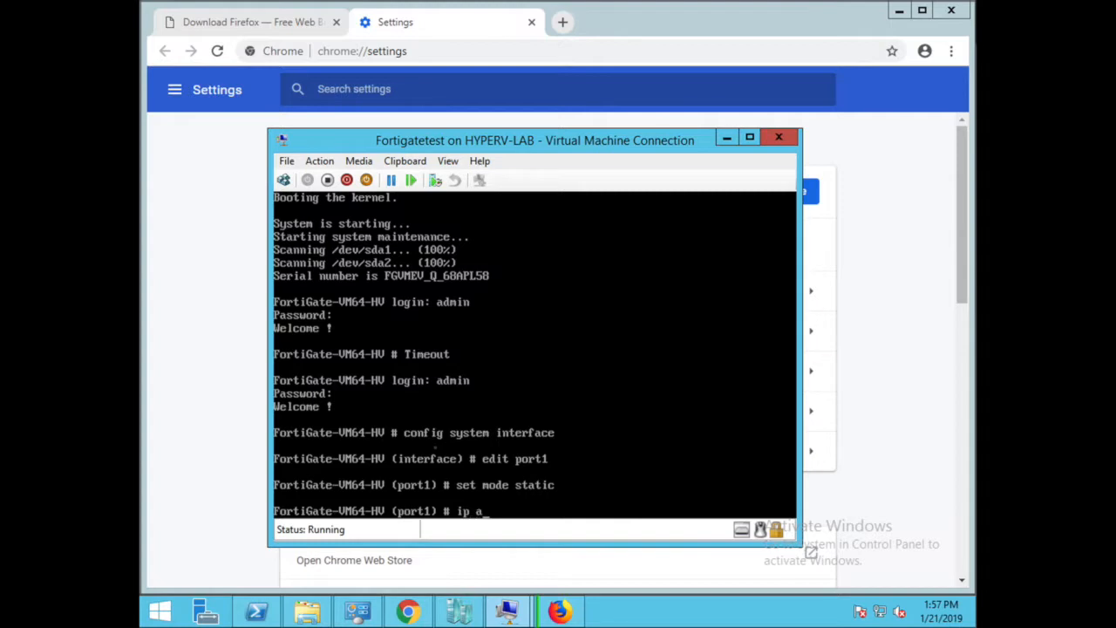
type("set")
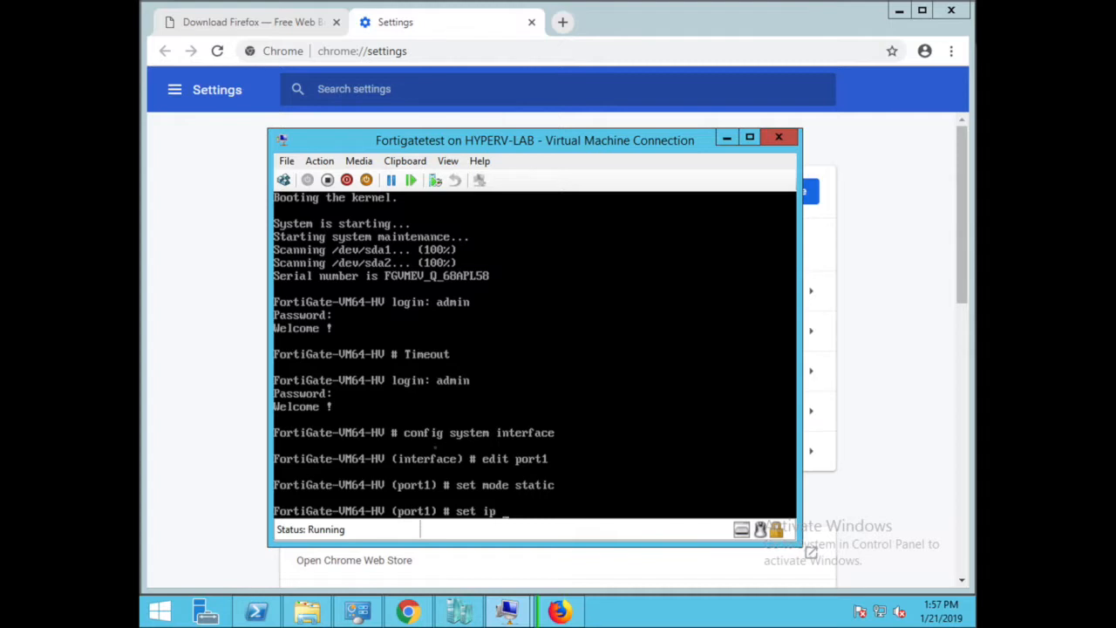
type("172.16")
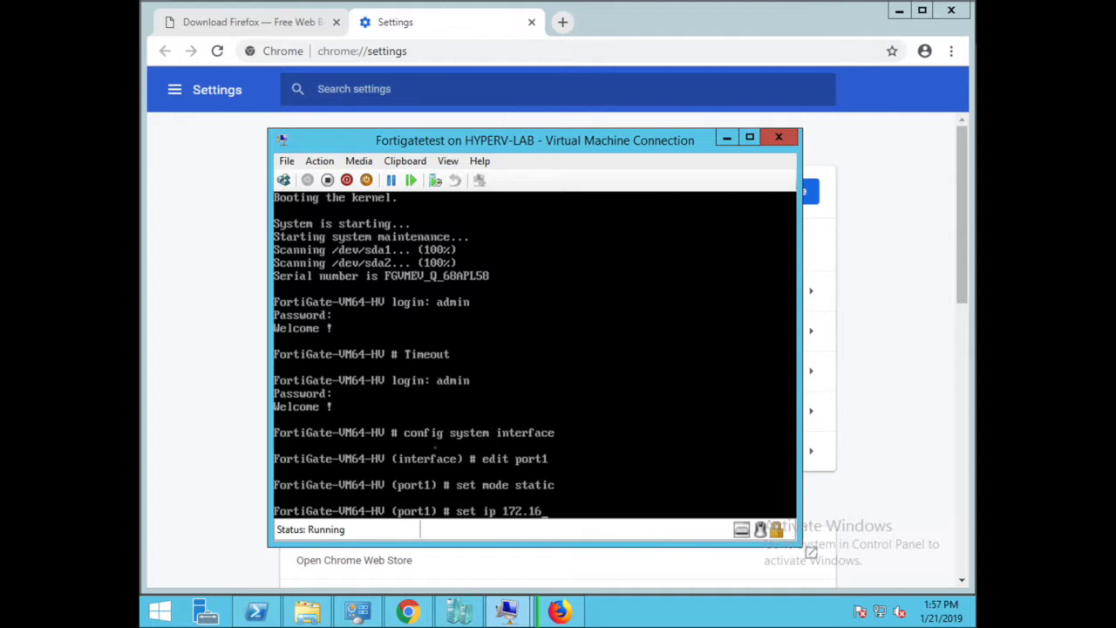
type("1.")
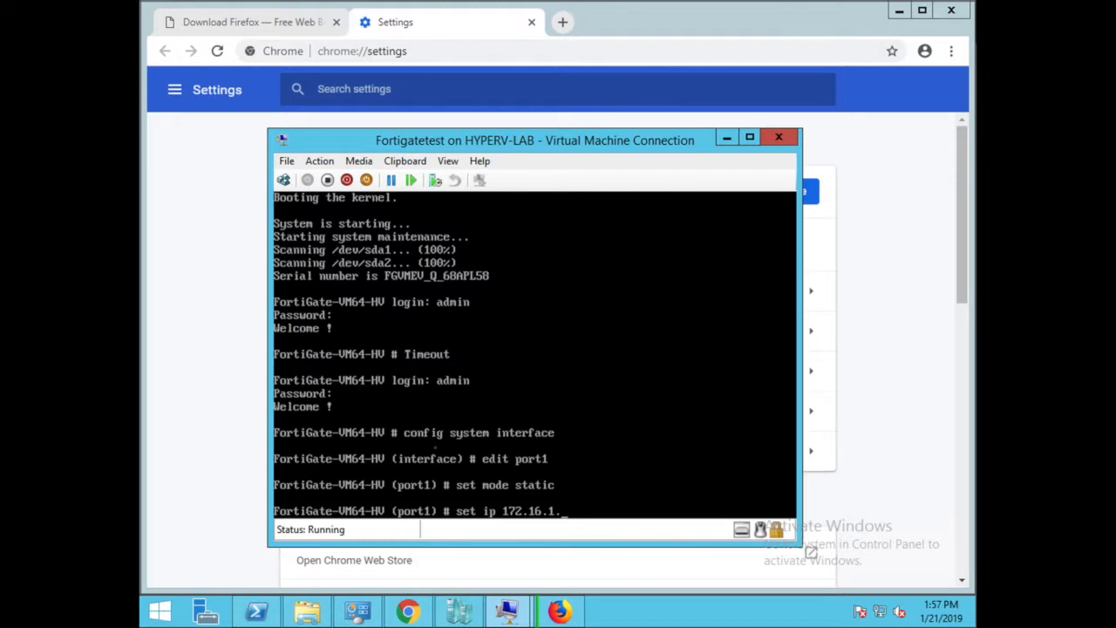
type("1")
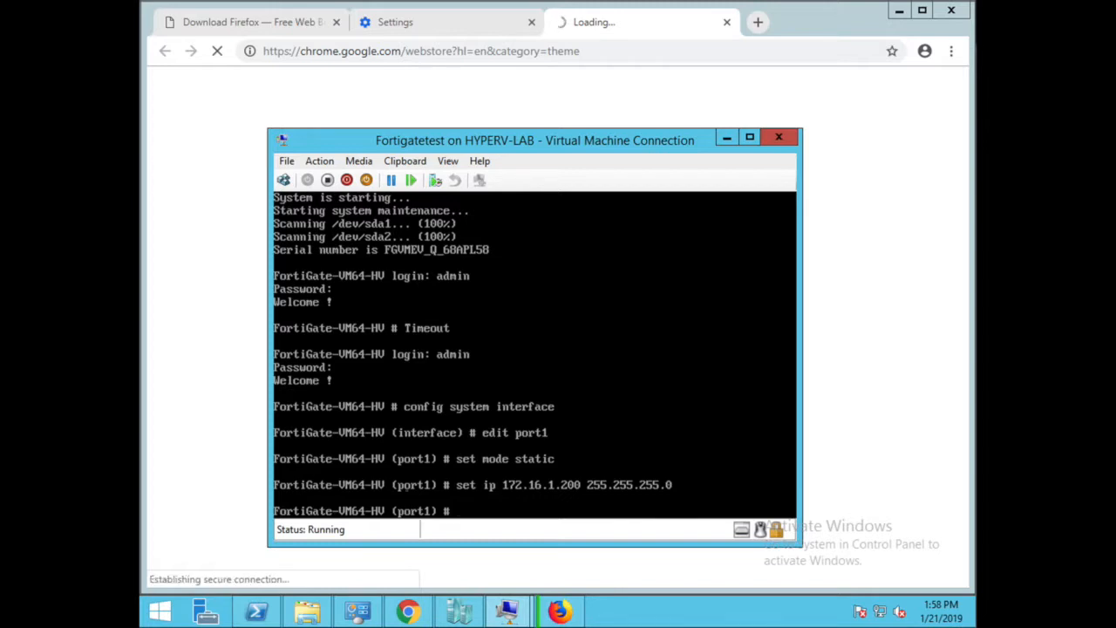
type("end")
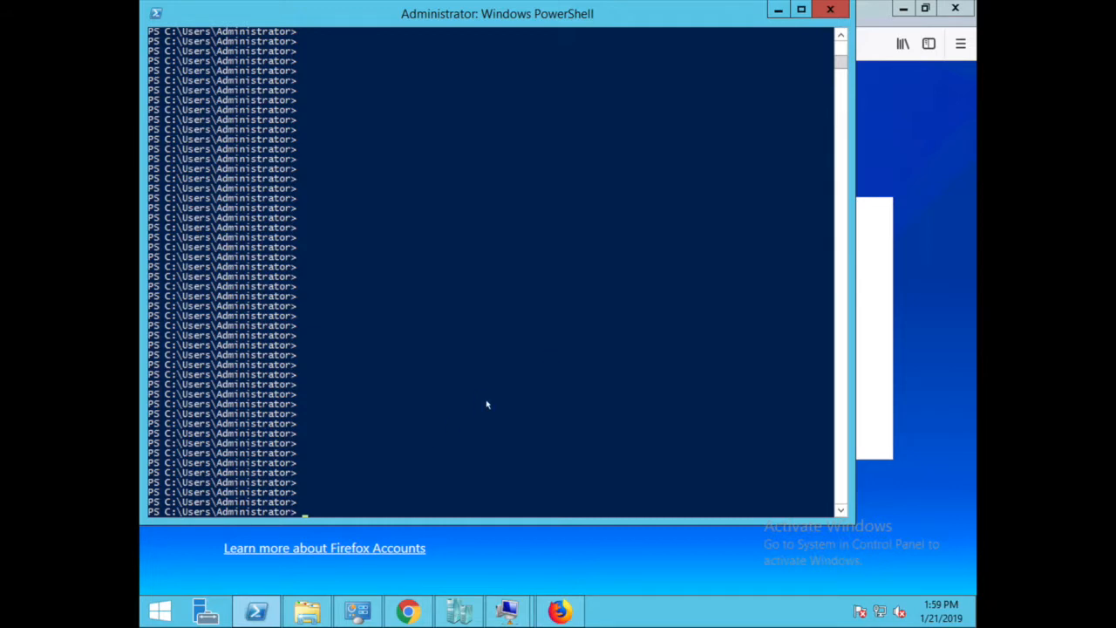
Ping the FortiGate port1 address 172.16.1.200 from PowerShell to confirm it responds
type("p")
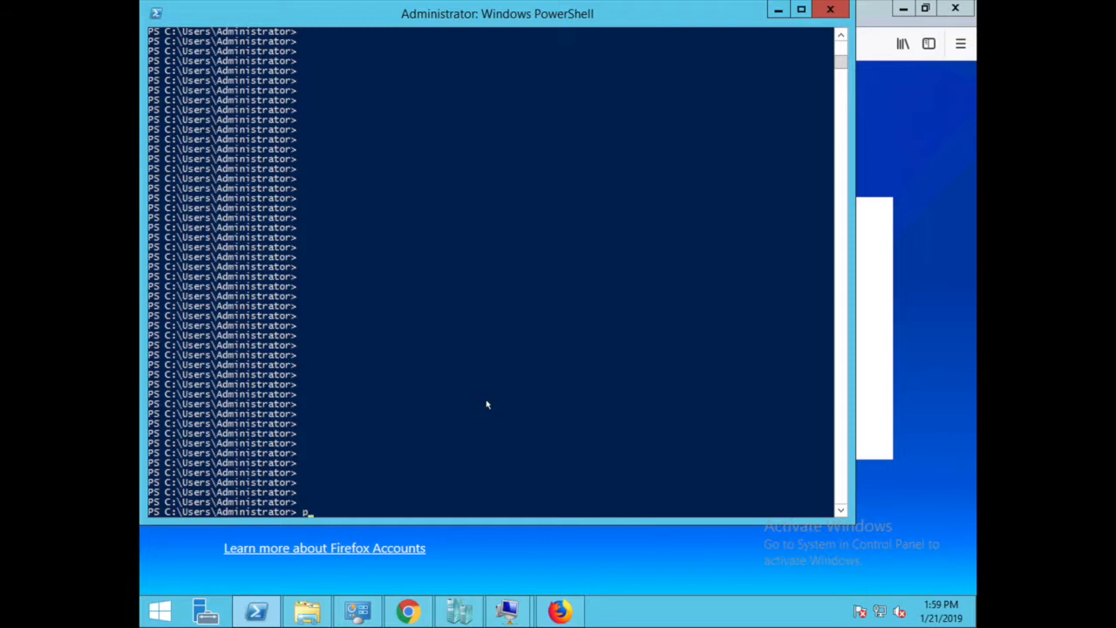
type("ing 172.16.")
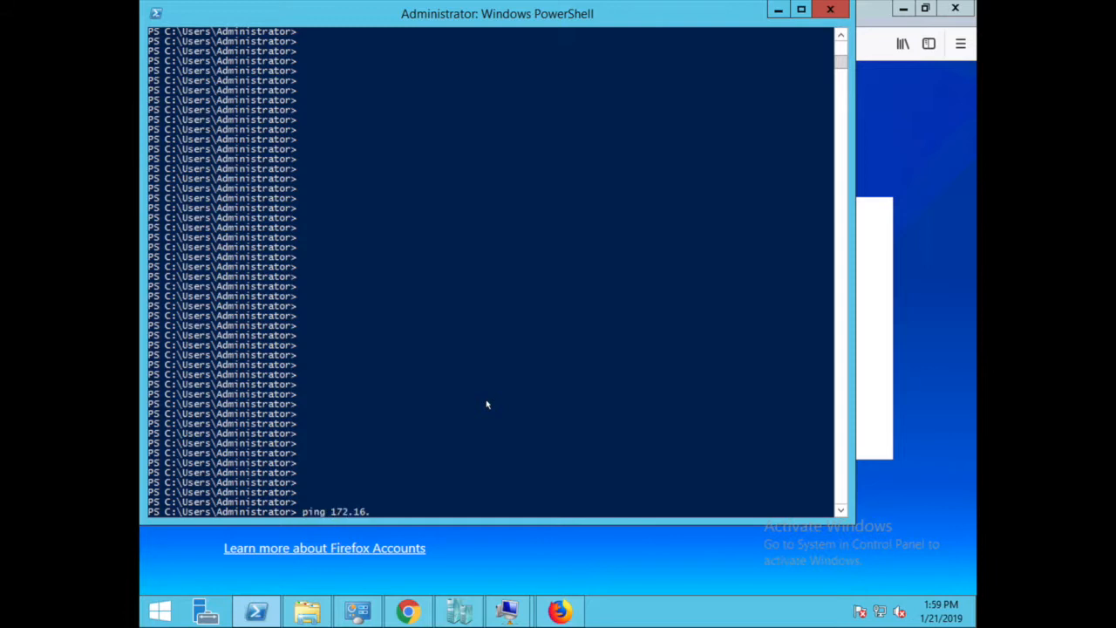
type("1.2")
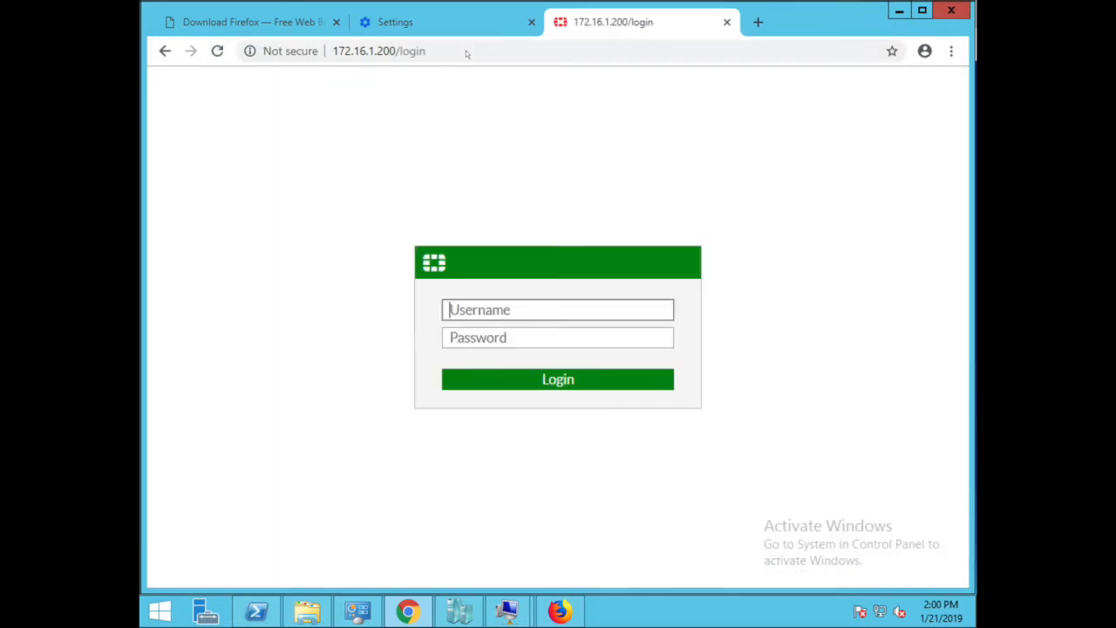
mouse_move(600, 251)
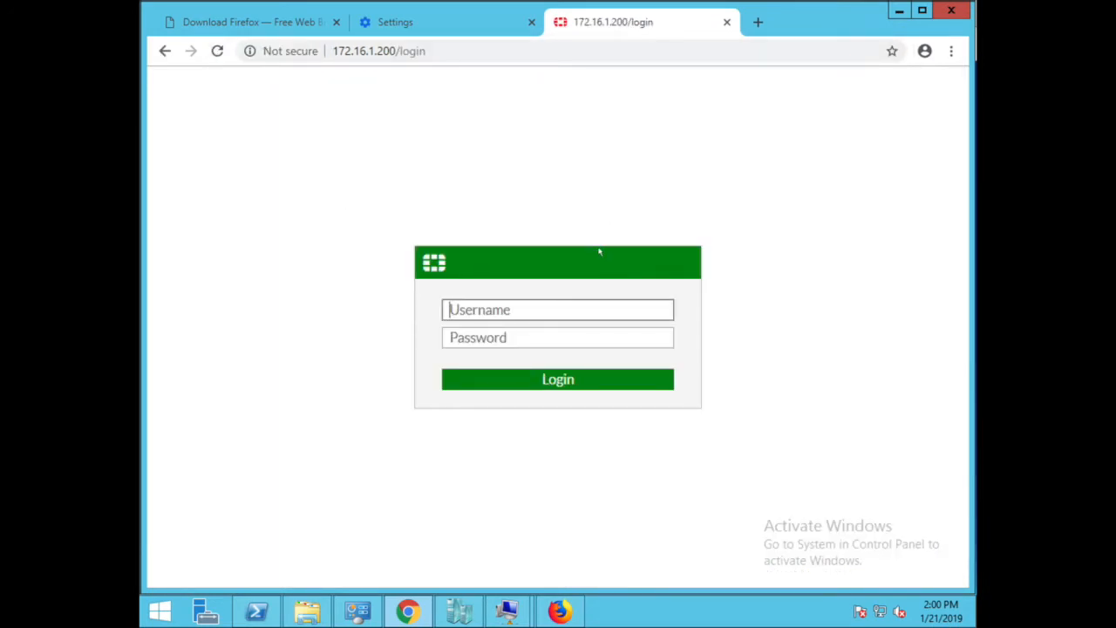
Sign in to the FortiGate GUI at 172.16.1.200 as admin and choose Later on the password change
type("su")
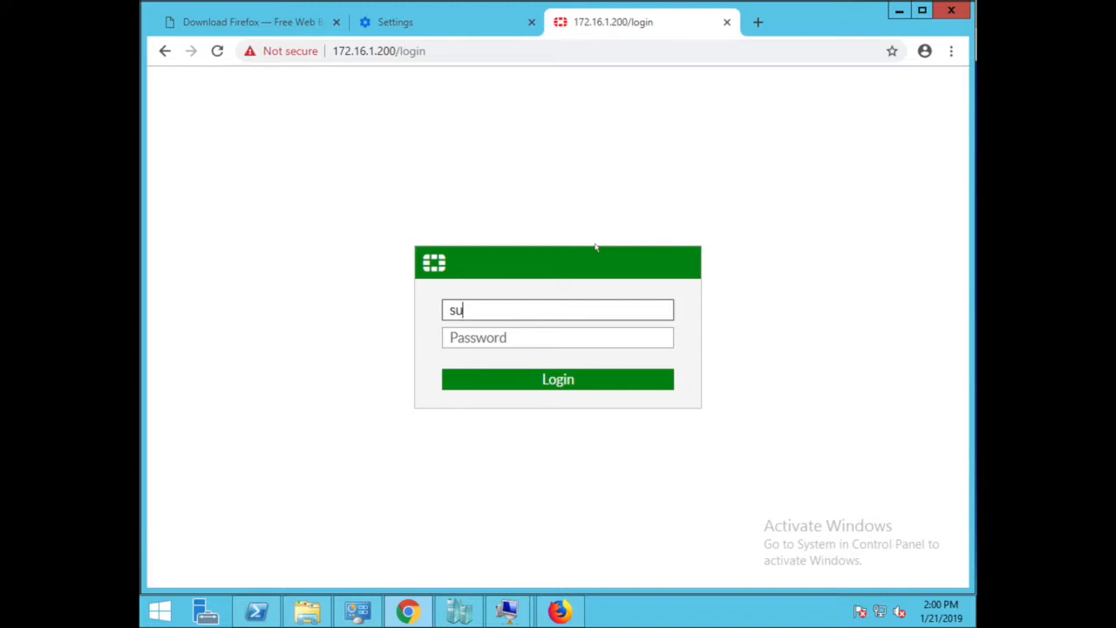
type("admin")
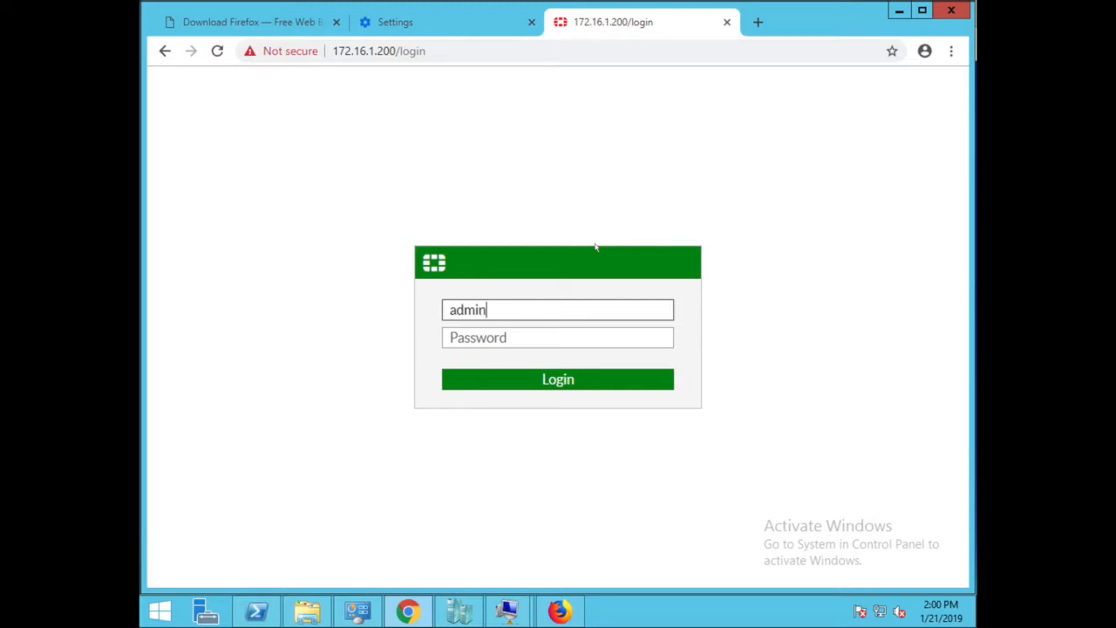
left_click(558, 379)
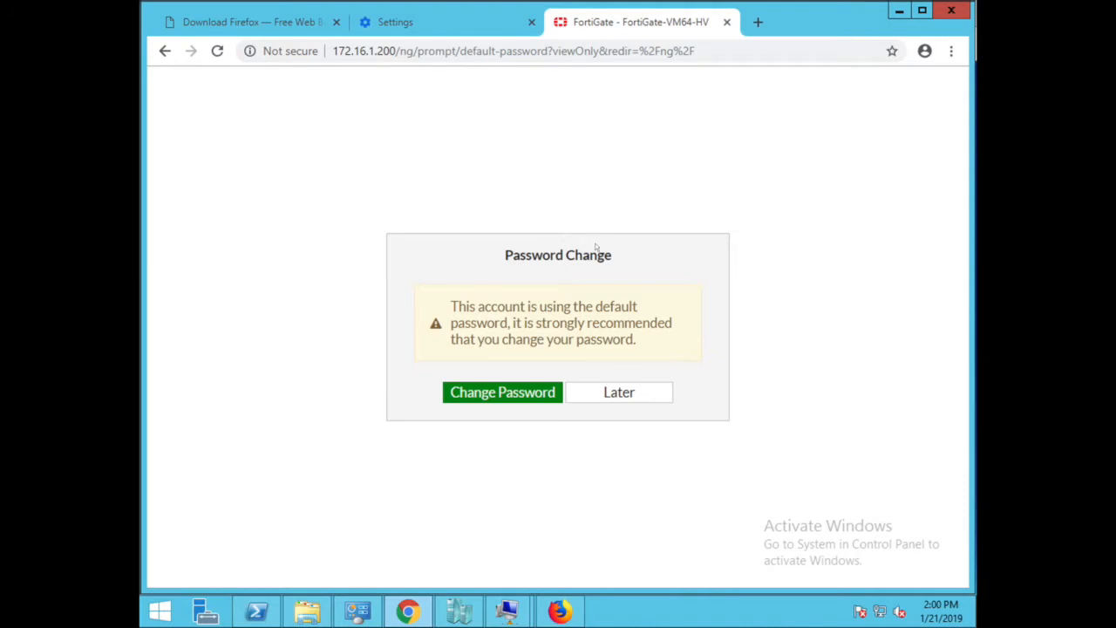
mouse_move(600, 373)
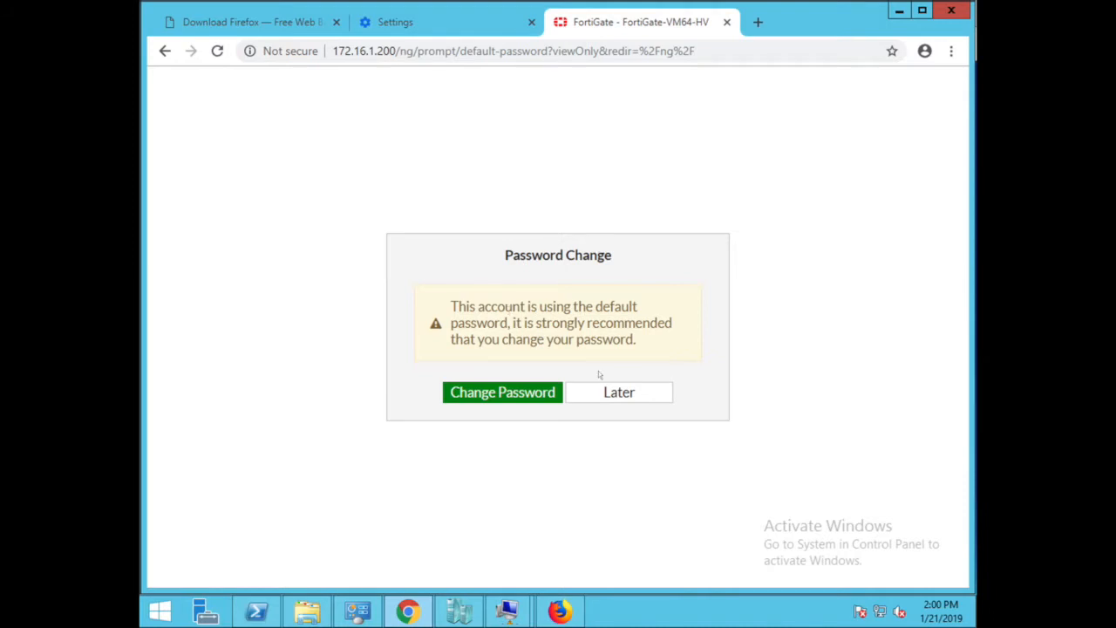
left_click(618, 390)
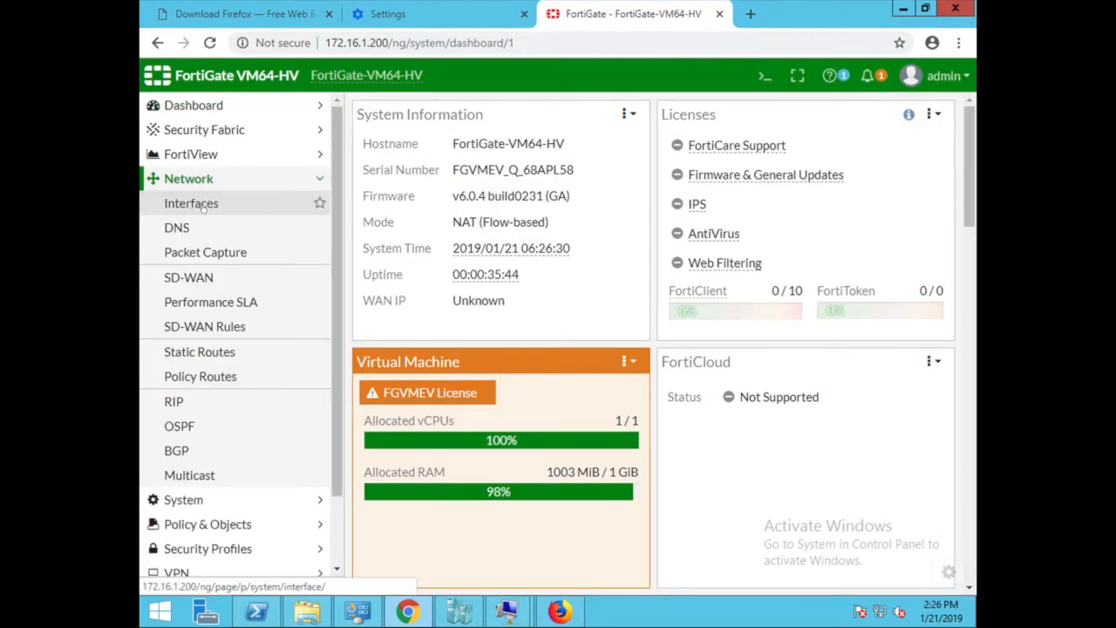
Go to Network > Interfaces to view the FortiGate's network interfaces
left_click(192, 203)
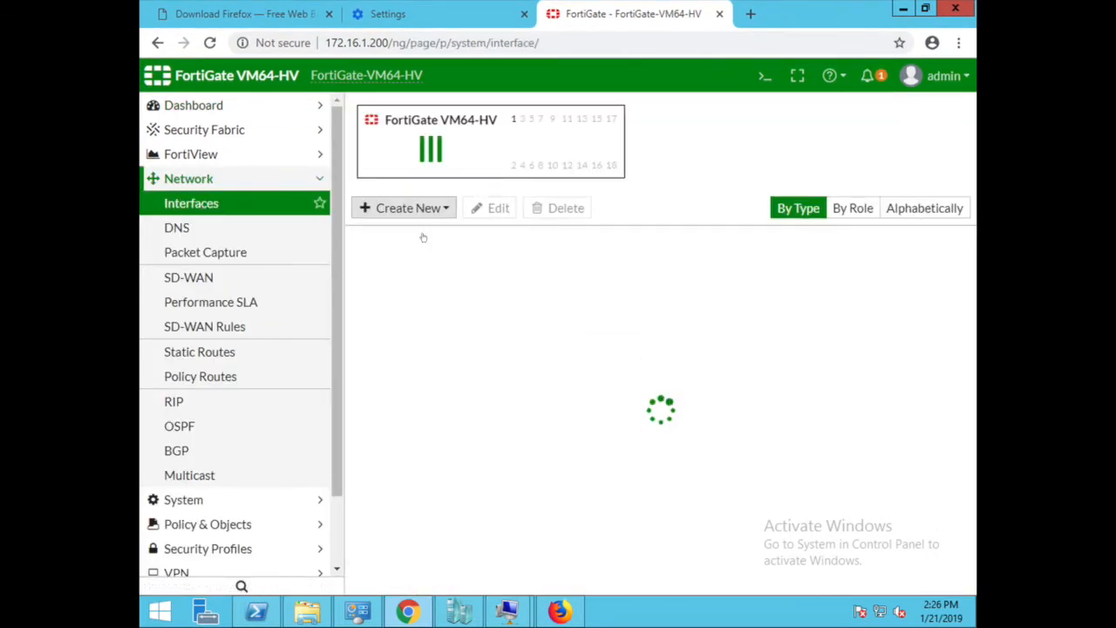